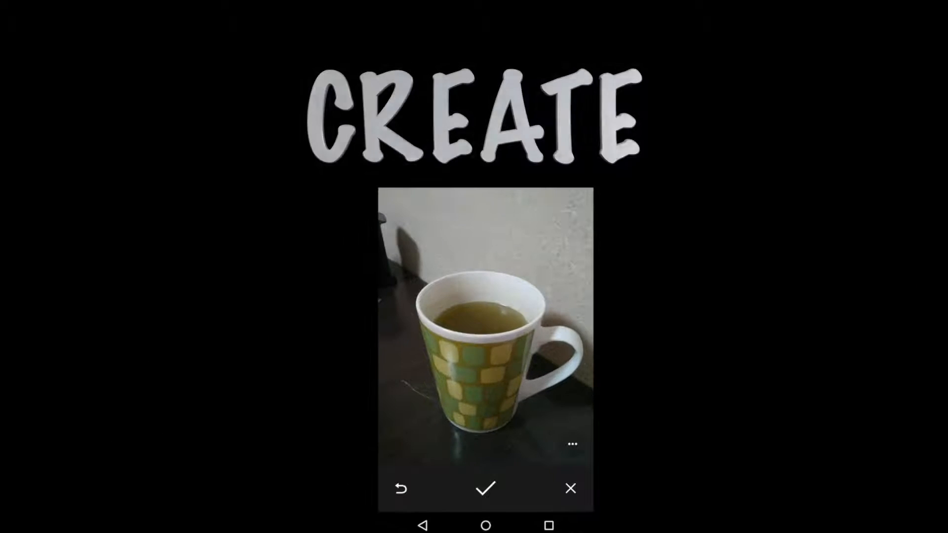
# Open JunePractice's app > res > layout > activity_main.xml, showing the button's onClick 'press'
pyautogui.click(485, 488)
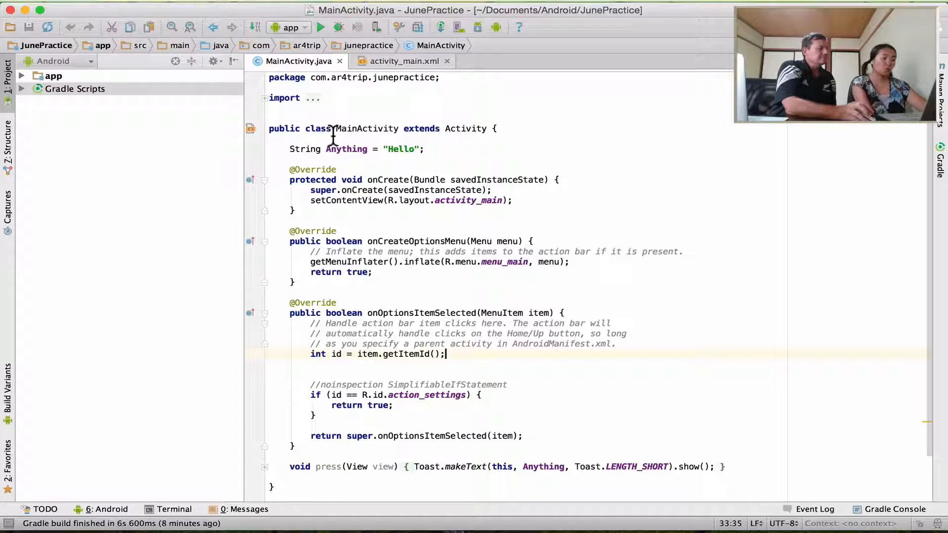
pyautogui.moveTo(475, 145)
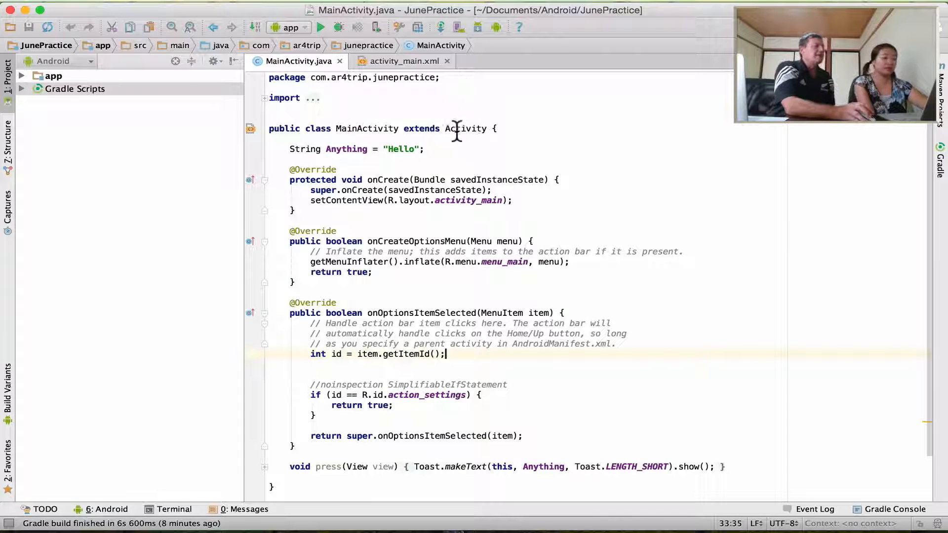
pyautogui.moveTo(269, 142)
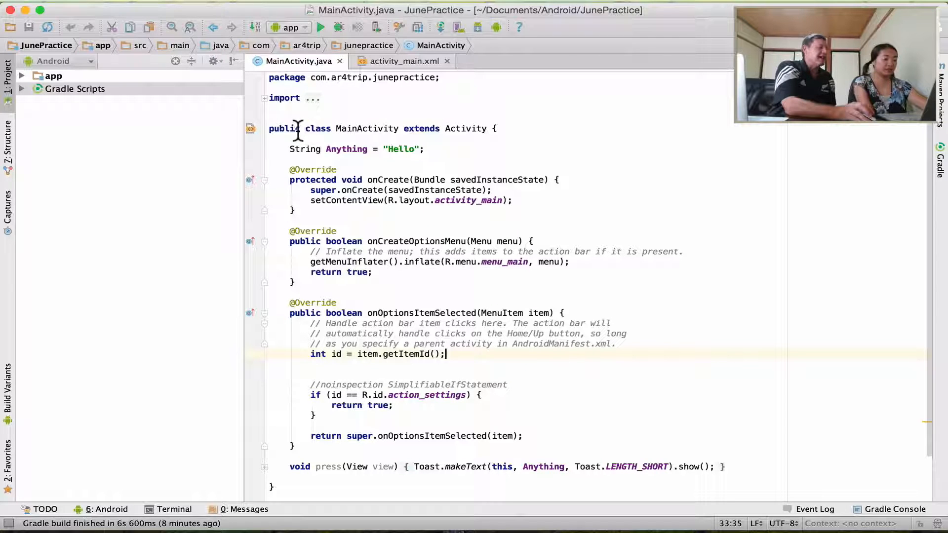
pyautogui.moveTo(320, 135)
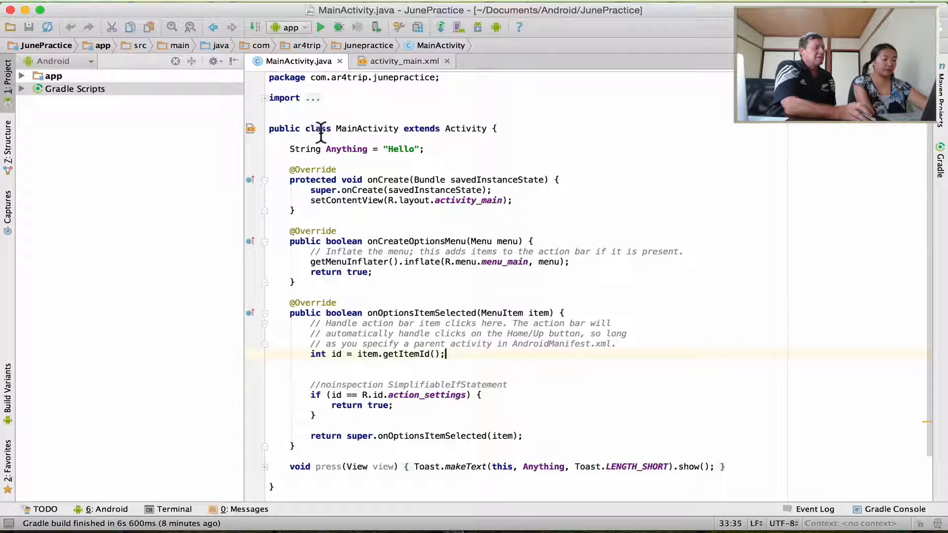
pyautogui.moveTo(358, 217)
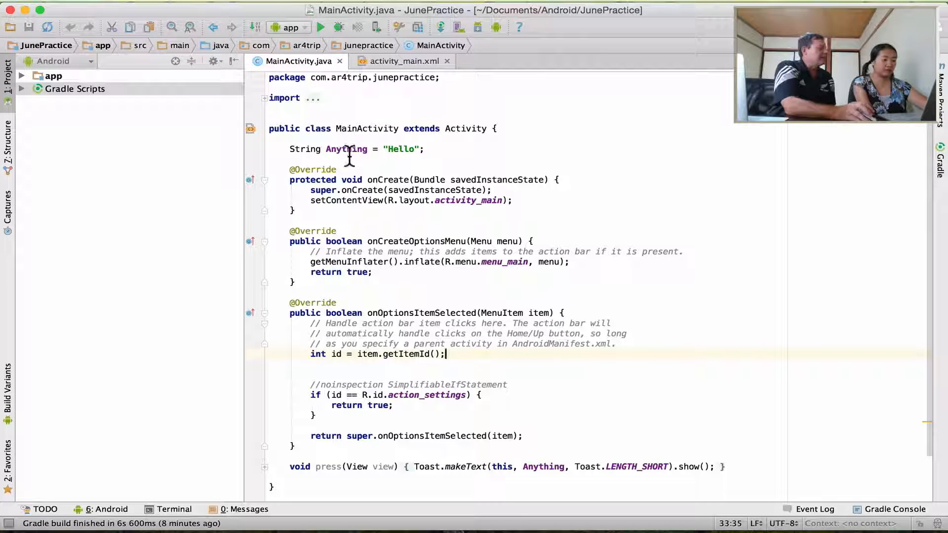
pyautogui.moveTo(296, 128)
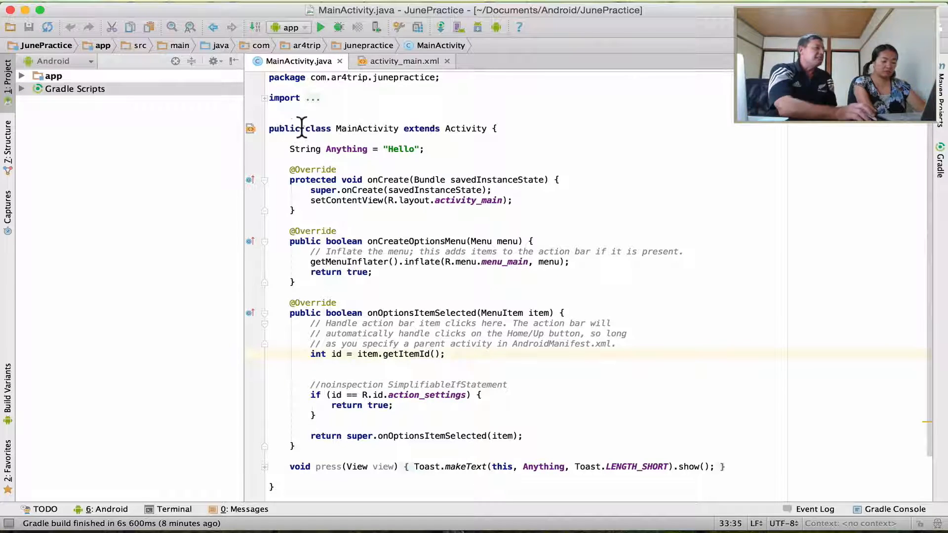
pyautogui.moveTo(425, 219)
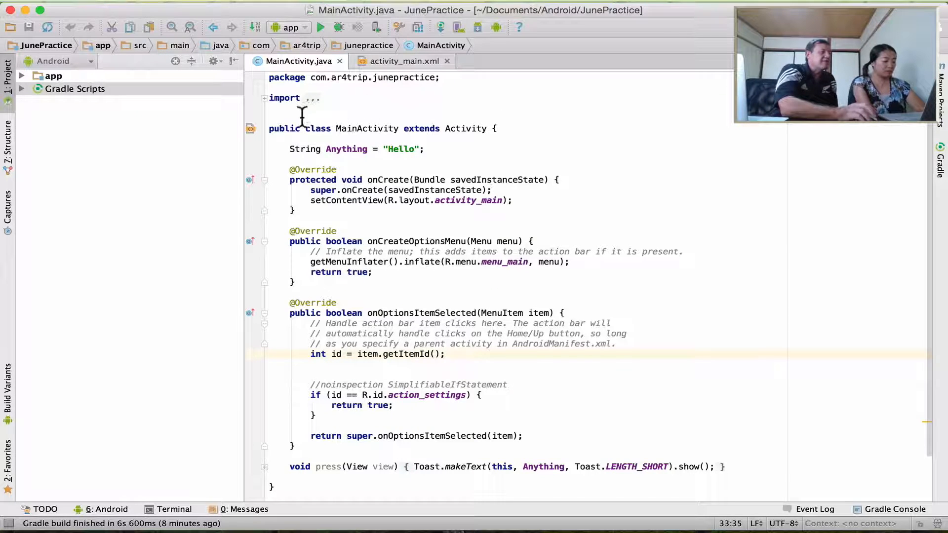
pyautogui.moveTo(421, 128)
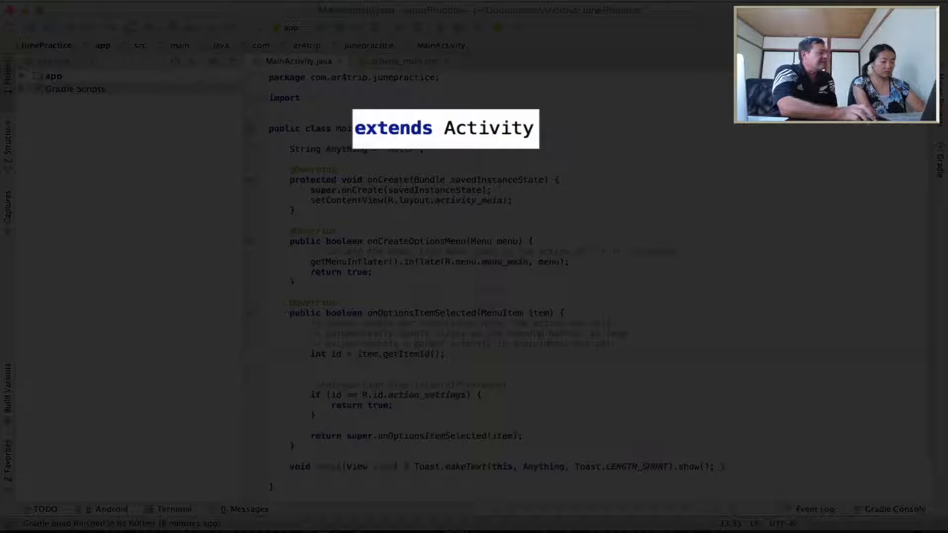
pyautogui.moveTo(484, 132)
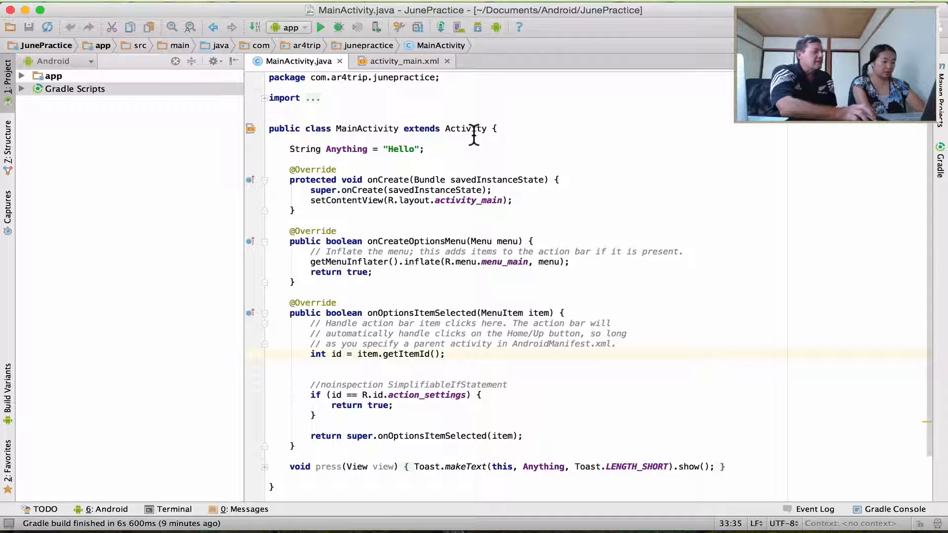
pyautogui.moveTo(453, 149)
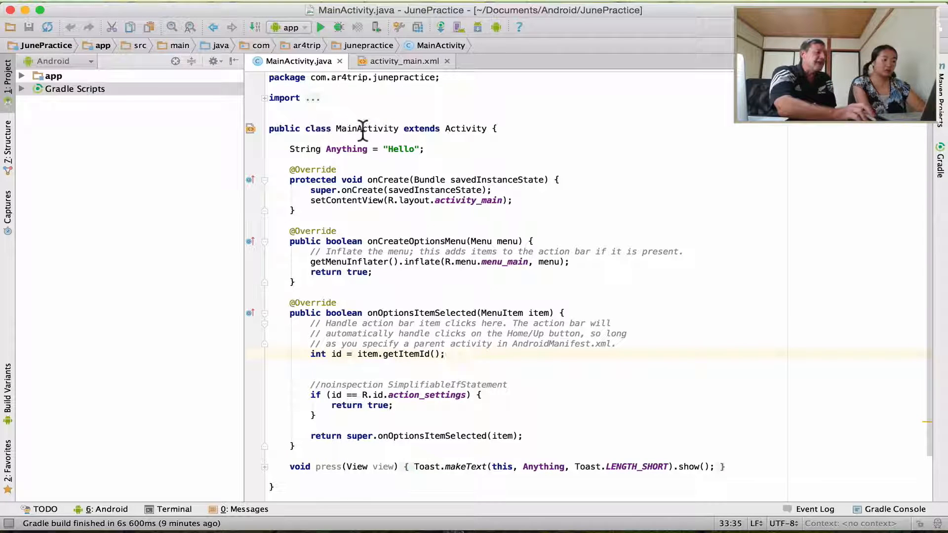
pyautogui.moveTo(474, 140)
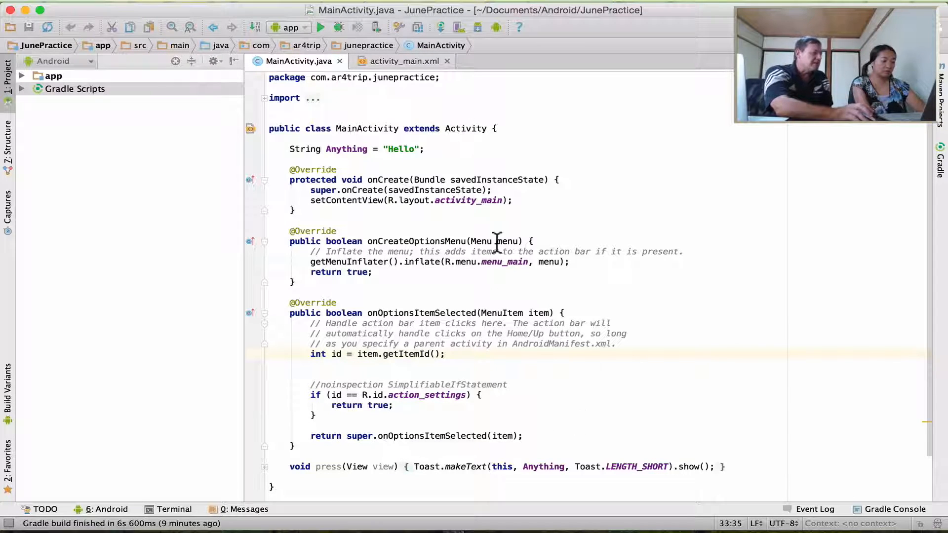
pyautogui.moveTo(450, 160)
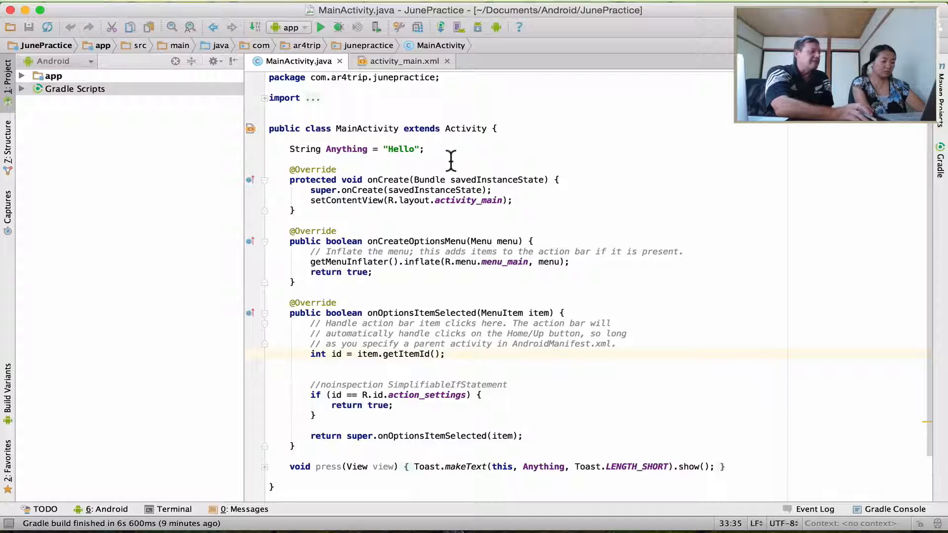
pyautogui.moveTo(461, 140)
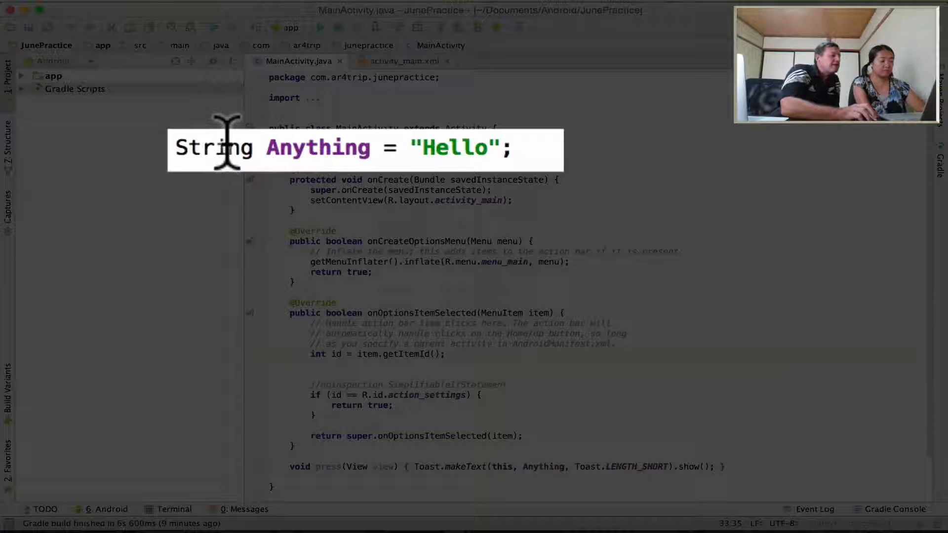
pyautogui.moveTo(423, 148)
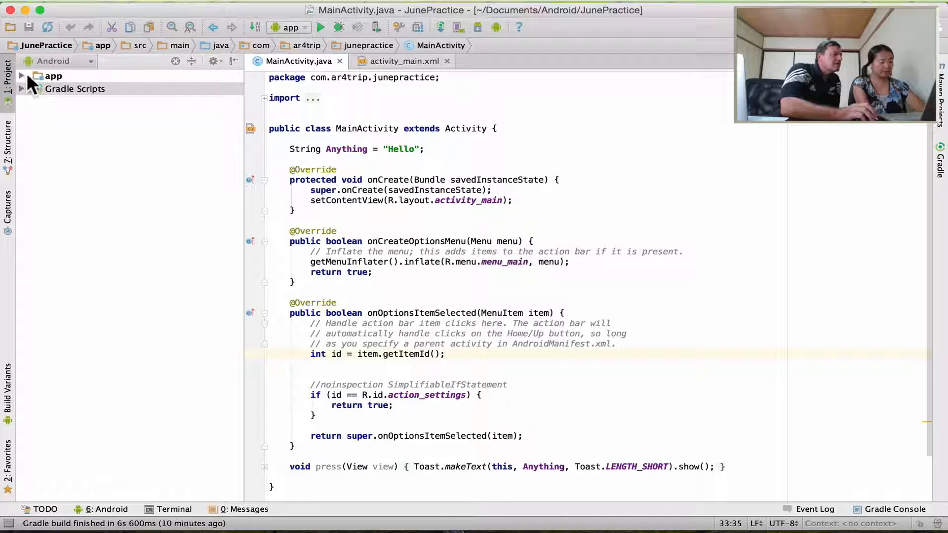
pyautogui.click(21, 76)
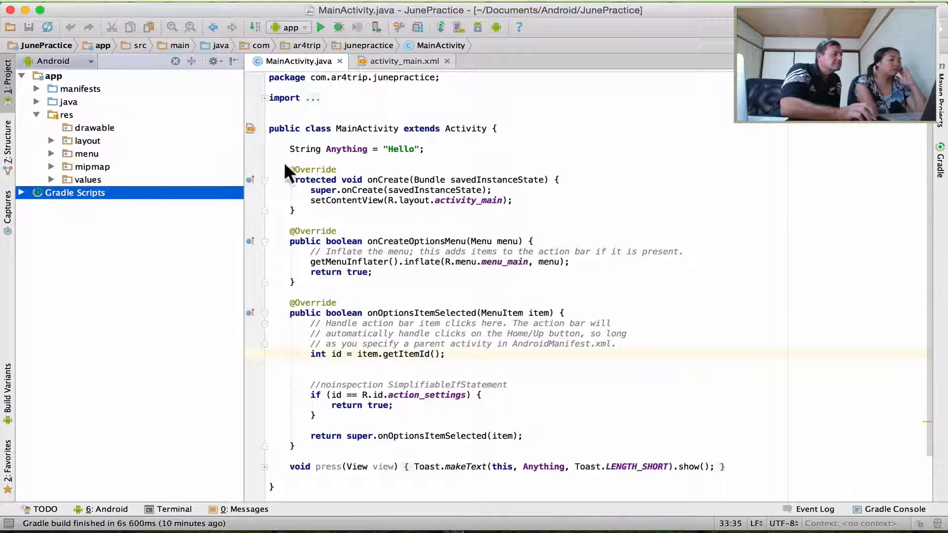
pyautogui.moveTo(51, 142)
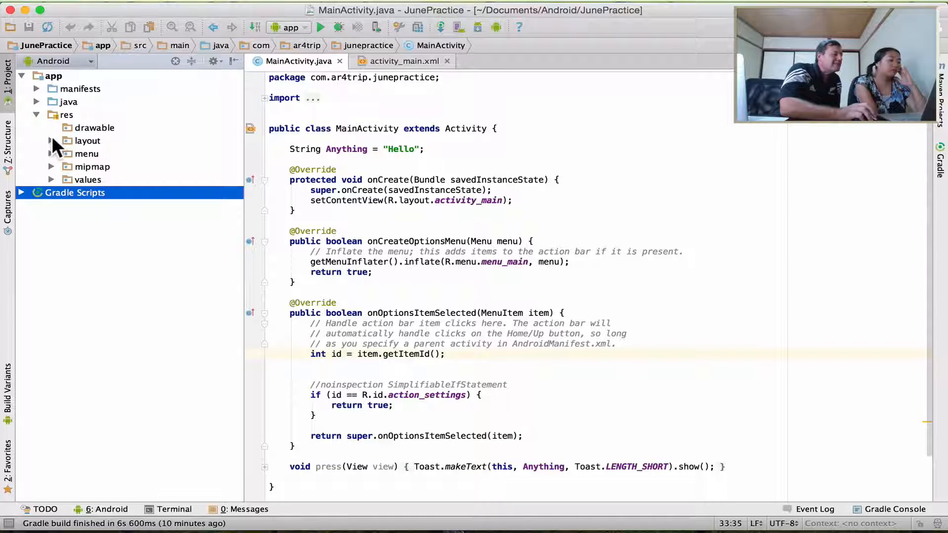
pyautogui.click(51, 140)
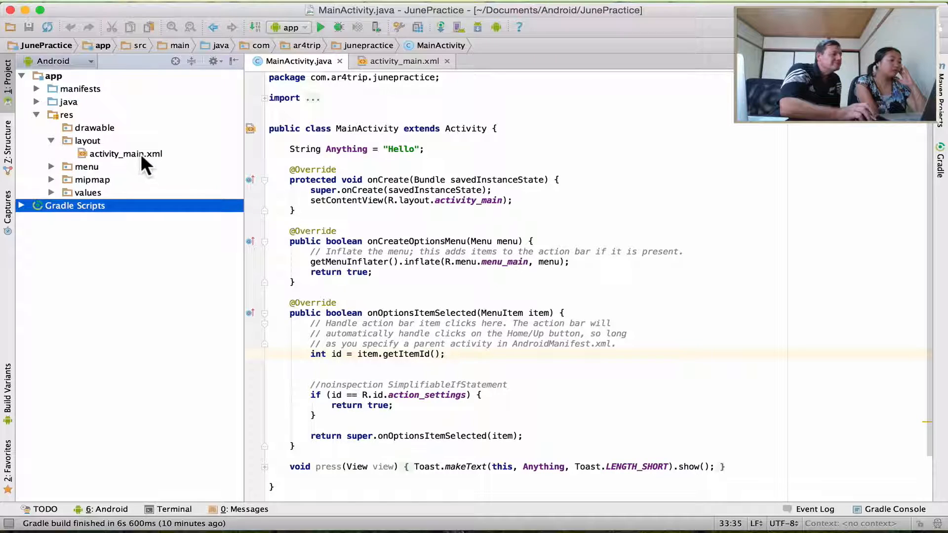
pyautogui.click(402, 61)
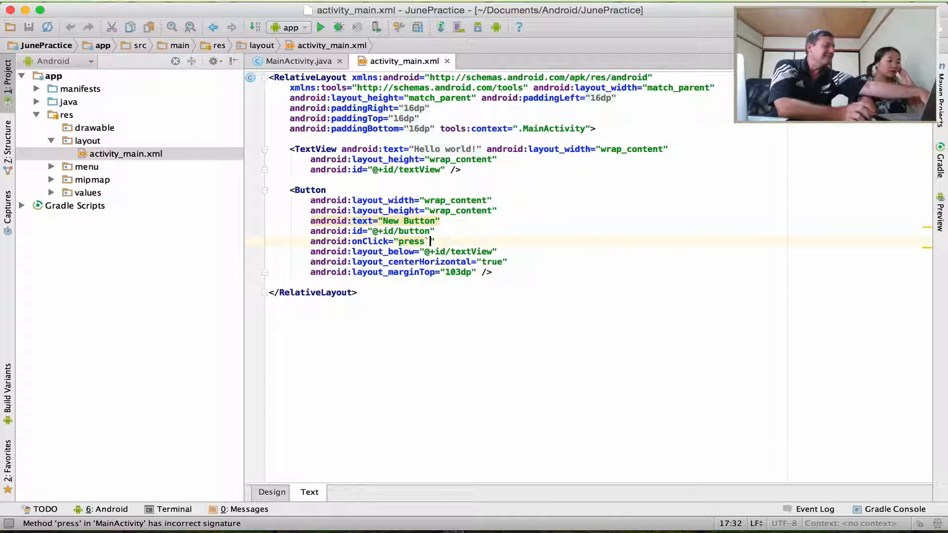
pyautogui.write('``')
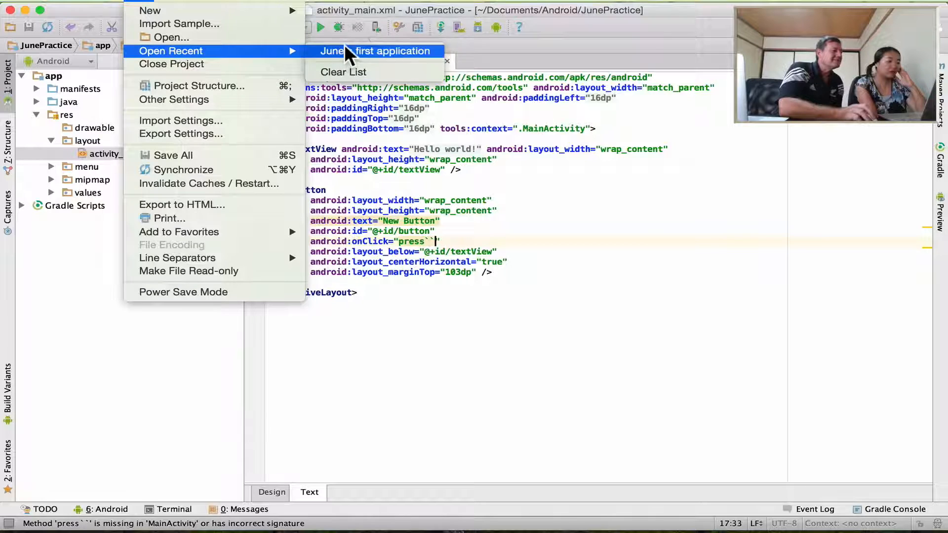
# Open June's first application from recent projects in this window, replacing JunePractice
pyautogui.click(375, 50)
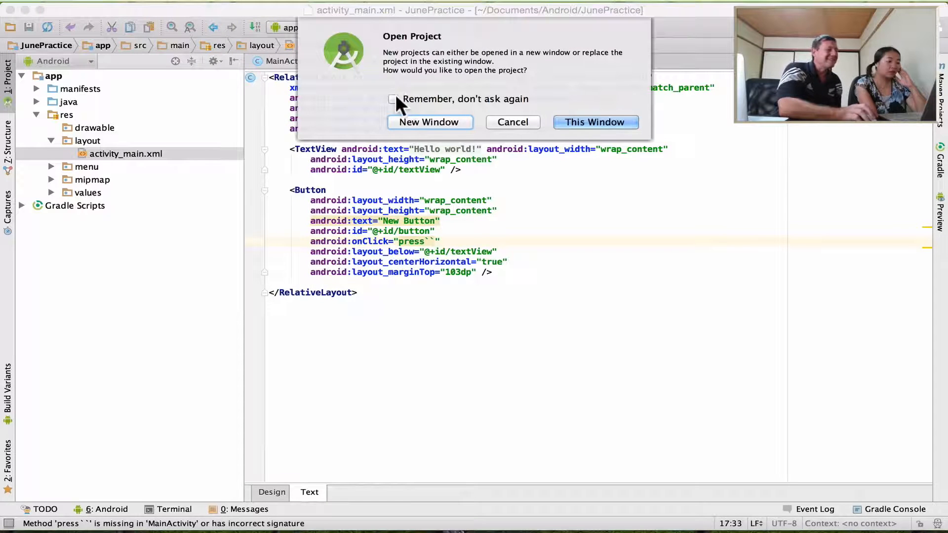
pyautogui.click(595, 122)
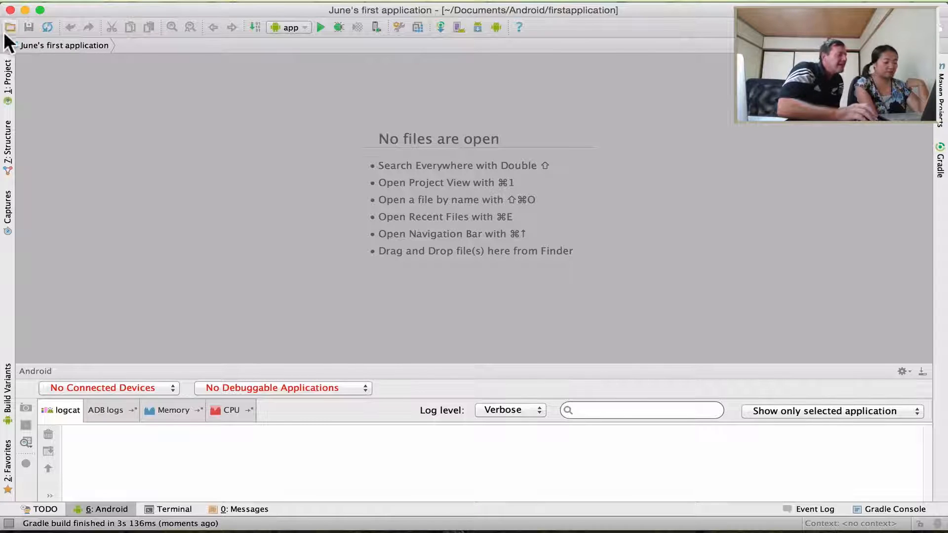
pyautogui.moveTo(242, 212)
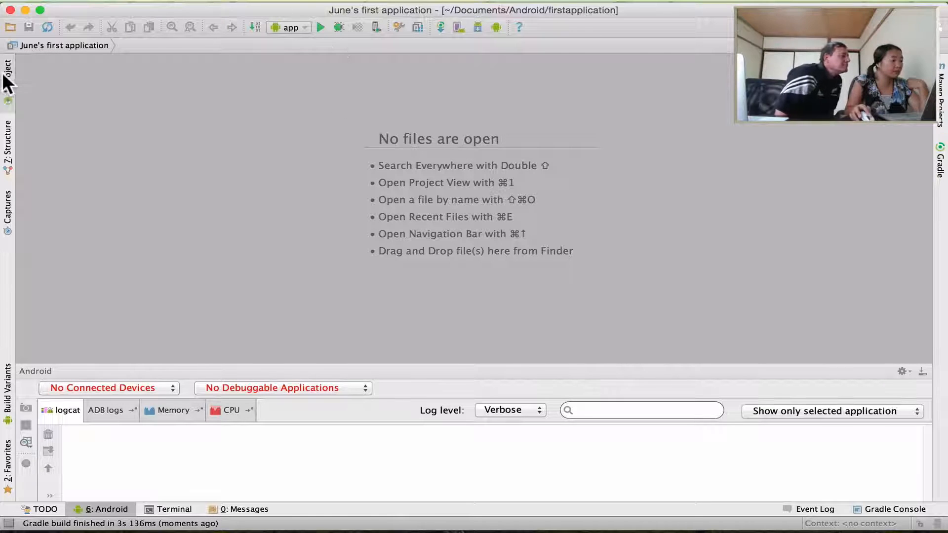
# Open MainActivity.java from the java package in the Project tool window
pyautogui.click(8, 72)
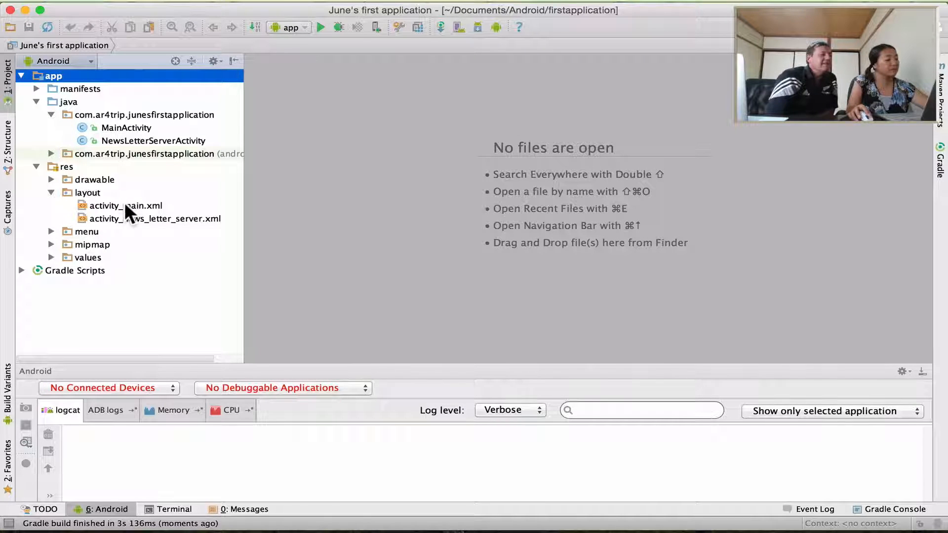
pyautogui.click(126, 128)
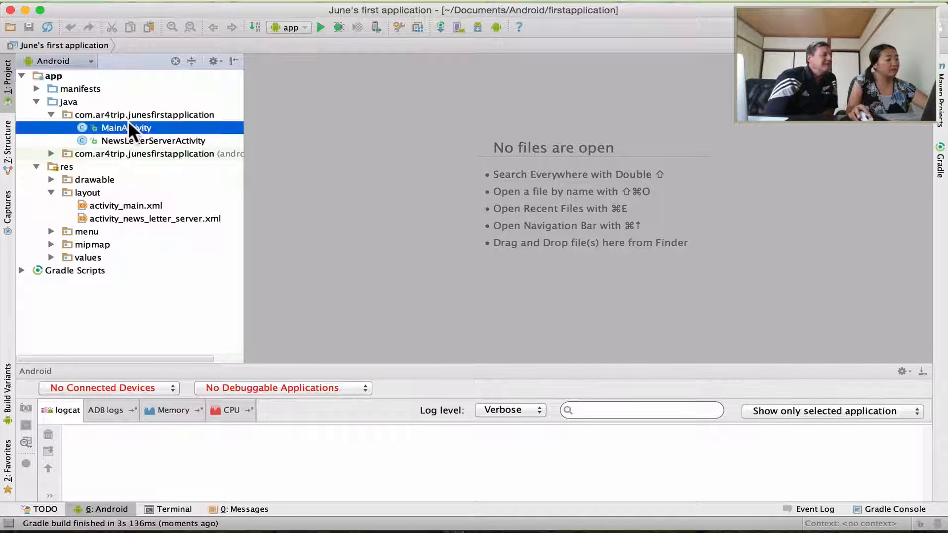
pyautogui.doubleClick(126, 128)
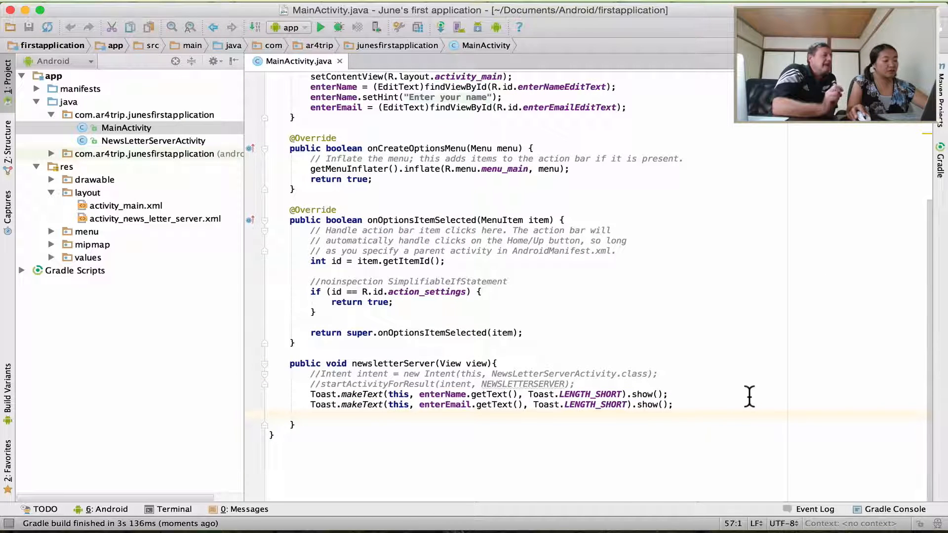
pyautogui.moveTo(236, 69)
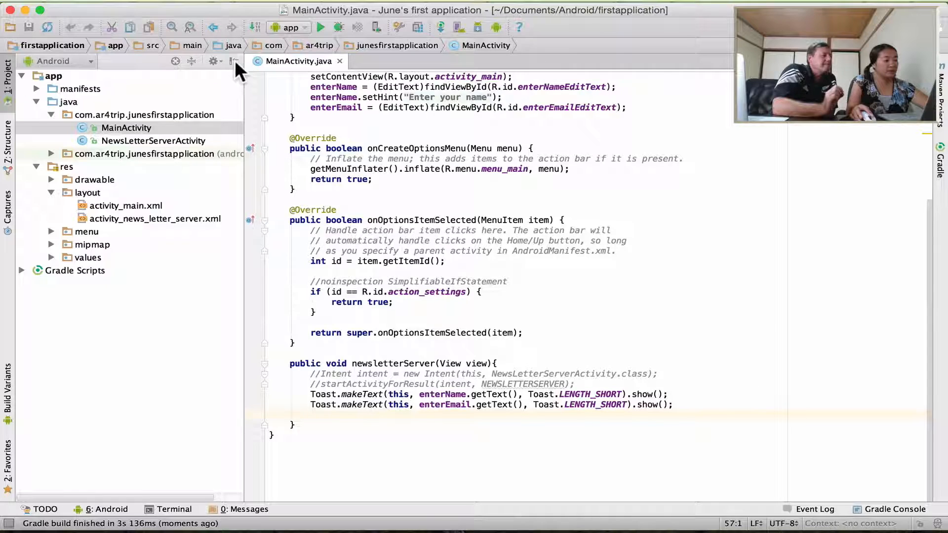
pyautogui.click(233, 60)
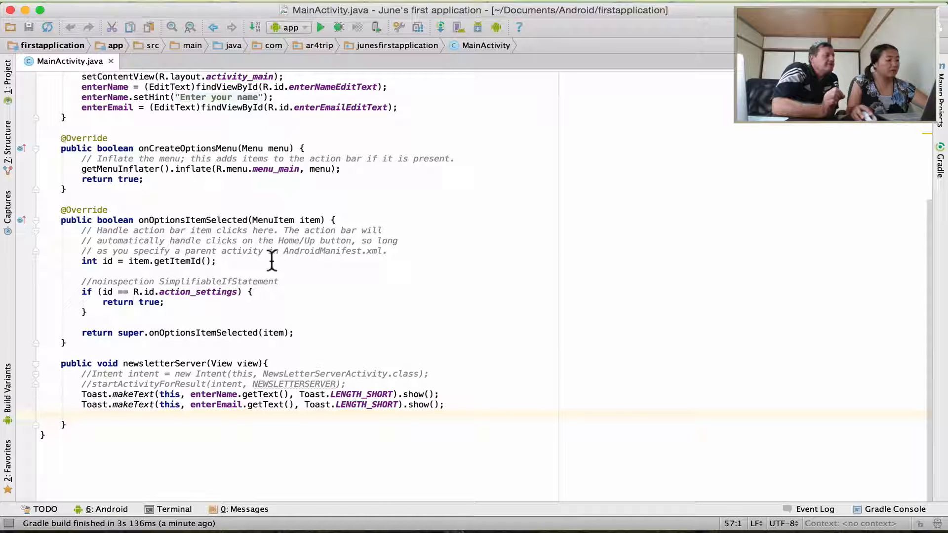
pyautogui.scroll(3)
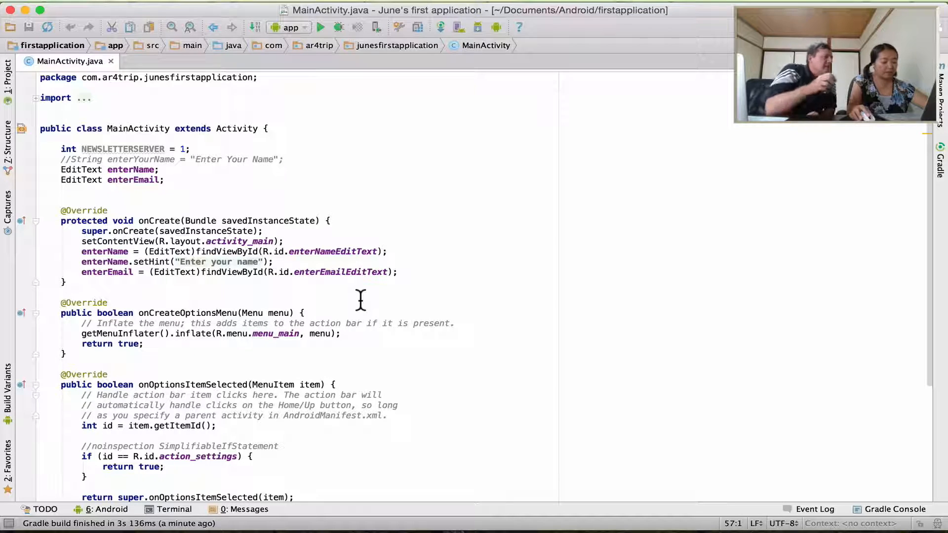
pyautogui.moveTo(135, 353)
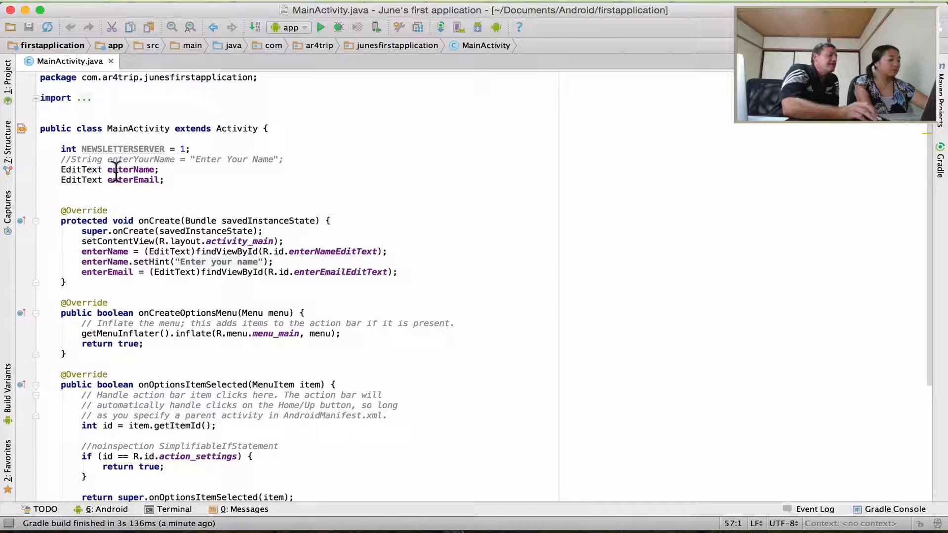
pyautogui.click(81, 170)
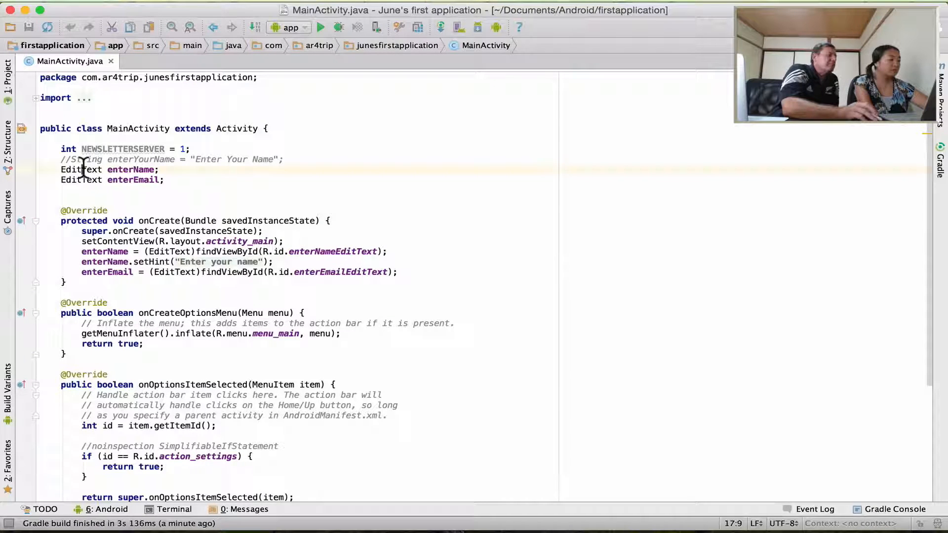
pyautogui.doubleClick(80, 169)
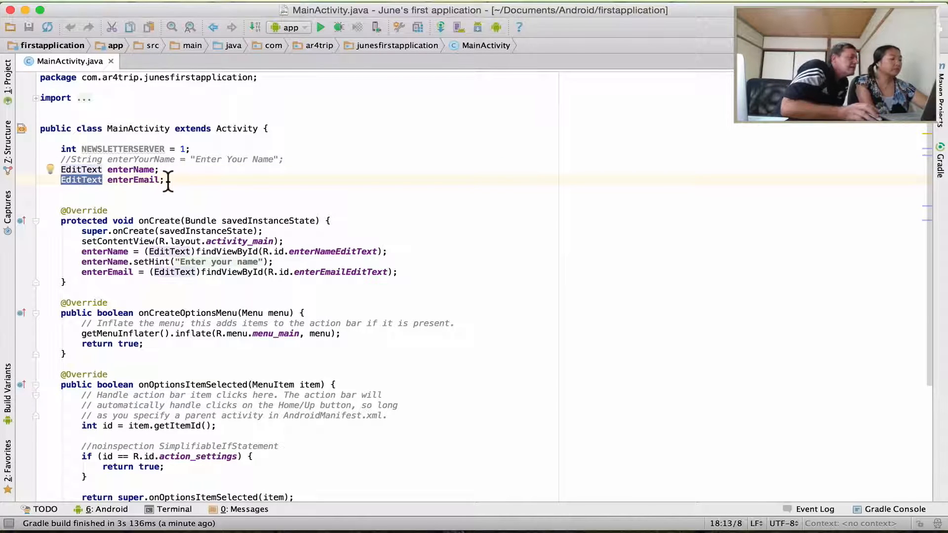
pyautogui.click(81, 170)
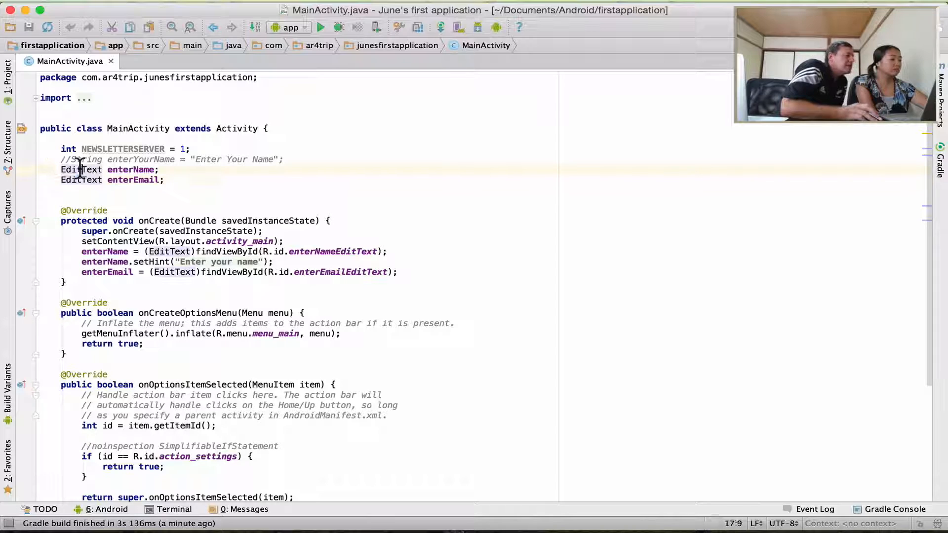
pyautogui.click(88, 180)
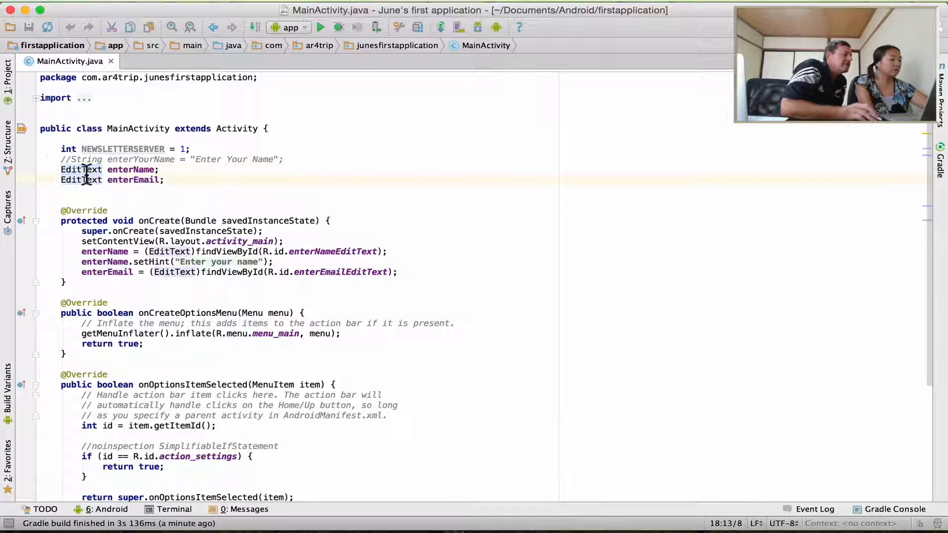
pyautogui.doubleClick(81, 180)
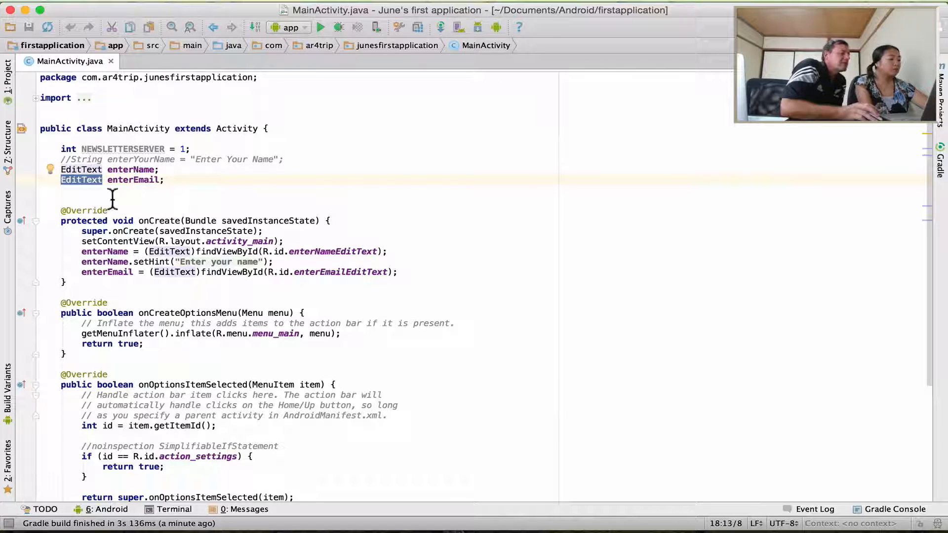
pyautogui.moveTo(127, 139)
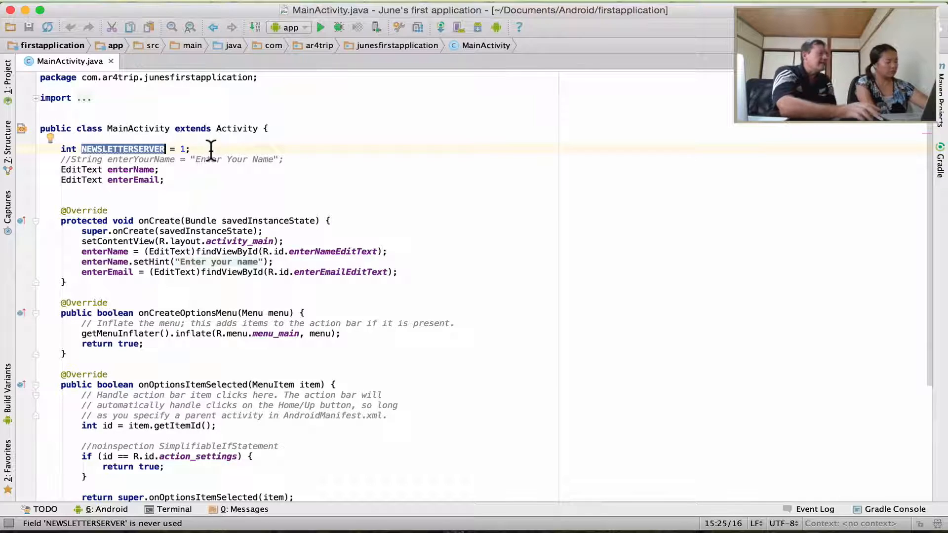
pyautogui.moveTo(273, 179)
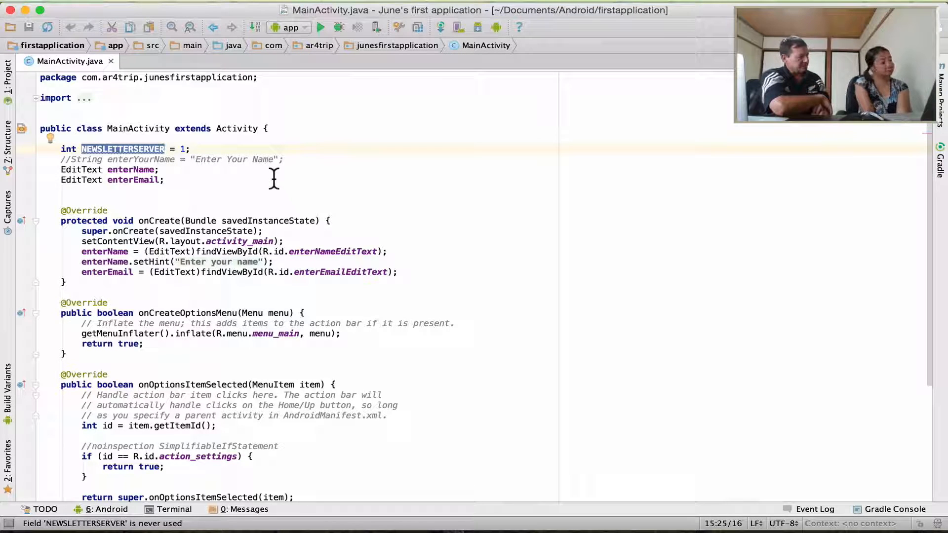
pyautogui.moveTo(424, 398)
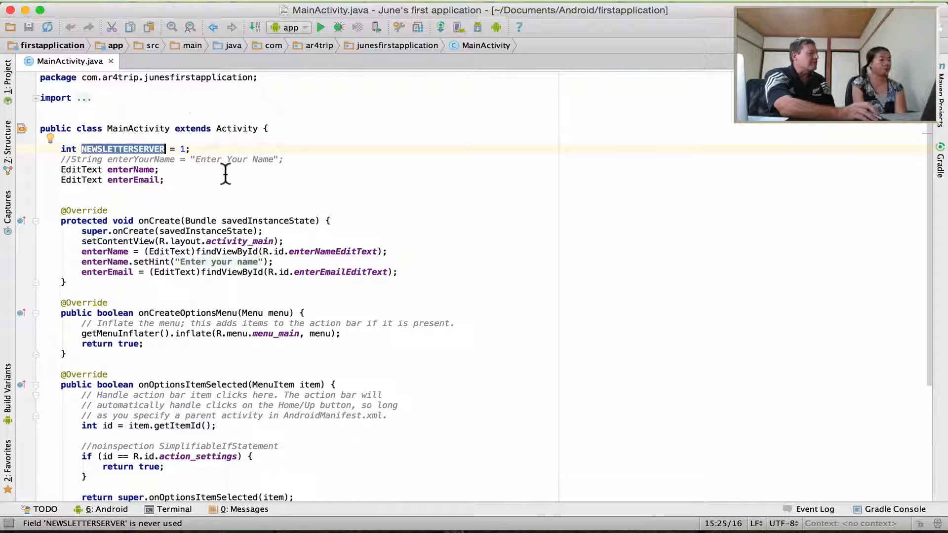
pyautogui.moveTo(622, 395)
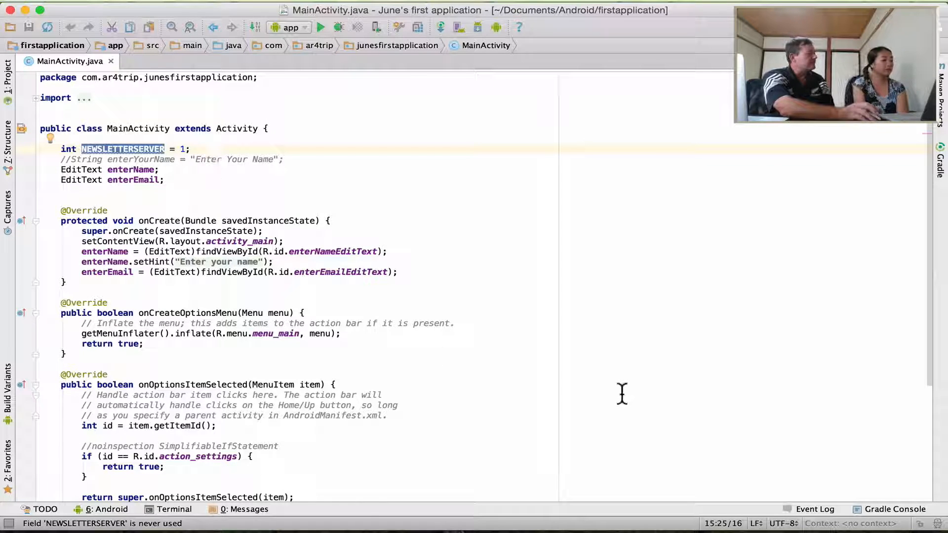
pyautogui.moveTo(653, 466)
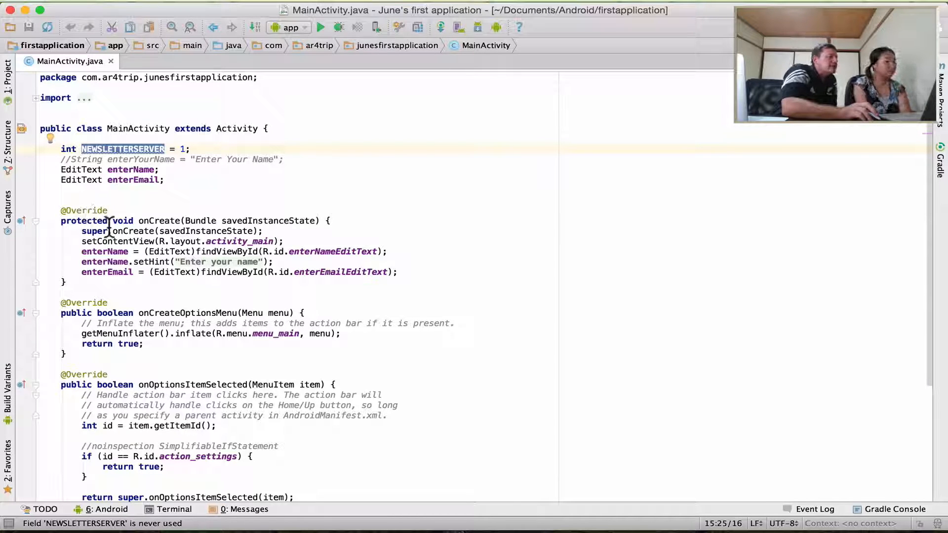
# Select onCreateOptionsMenu, then scroll down to the newsletterServer method with its name and email toasts
pyautogui.scroll(3)
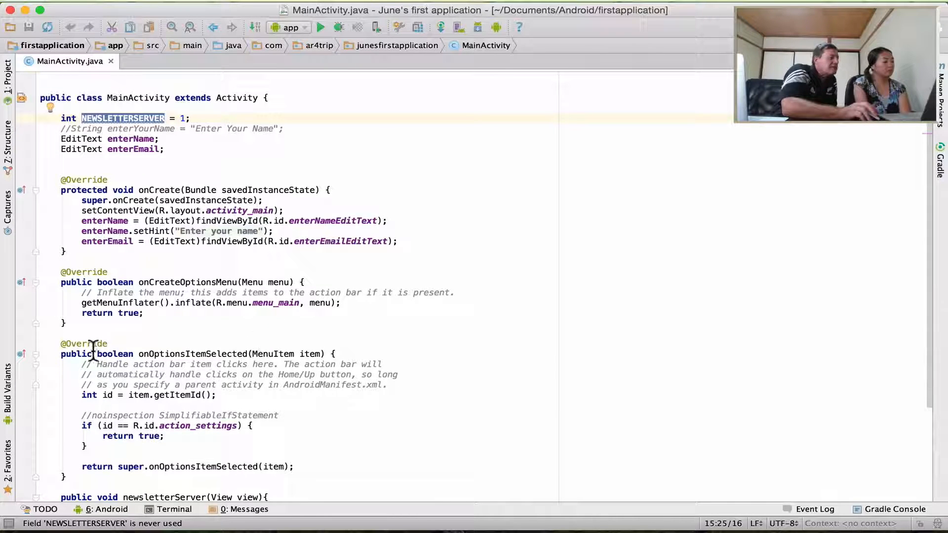
pyautogui.moveTo(109, 353)
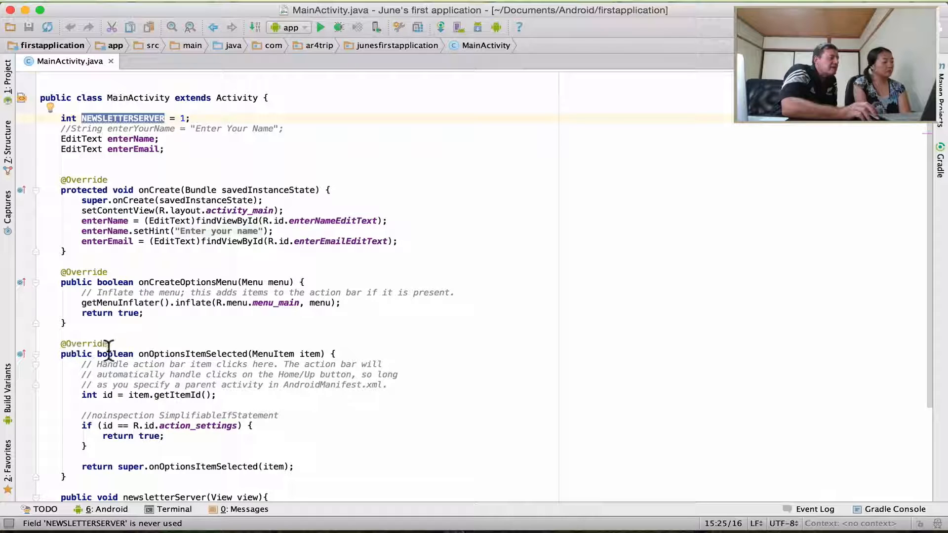
pyautogui.moveTo(163, 353)
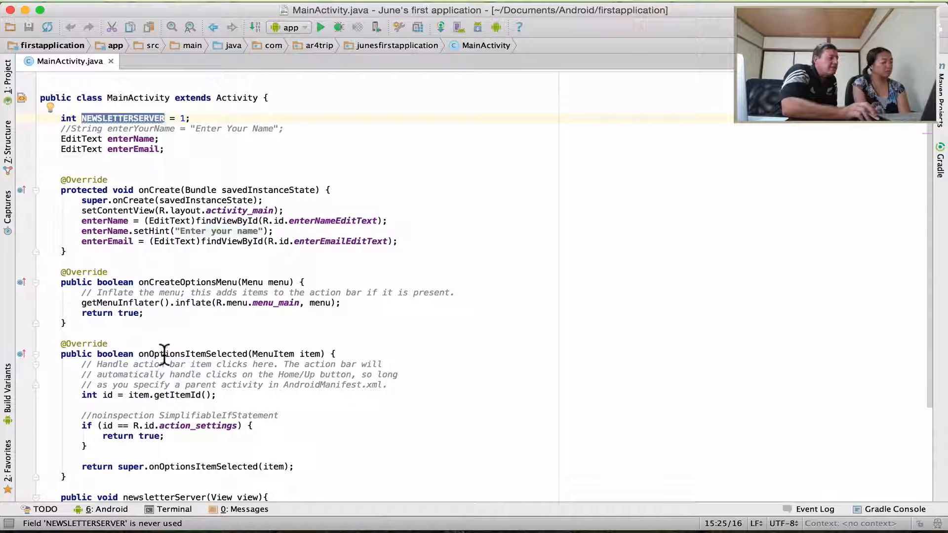
pyautogui.doubleClick(191, 353)
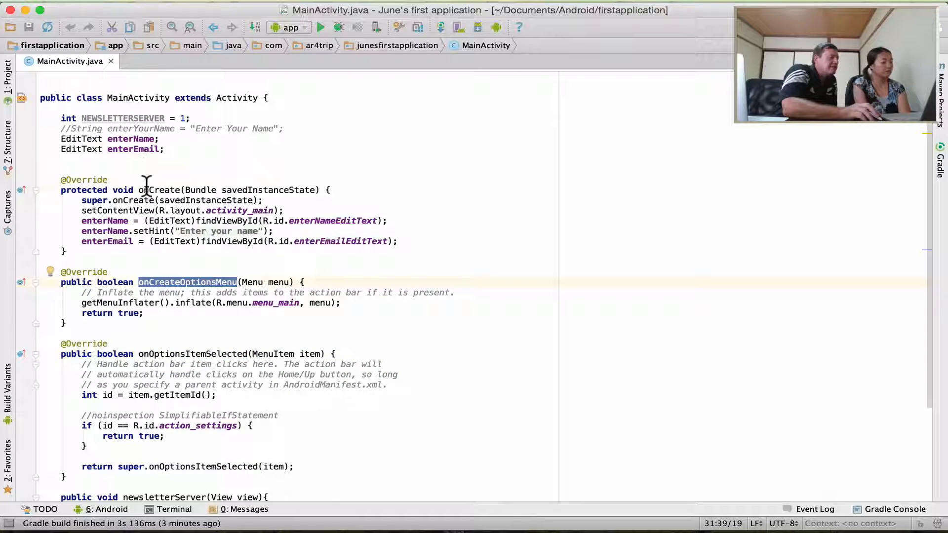
pyautogui.doubleClick(159, 189)
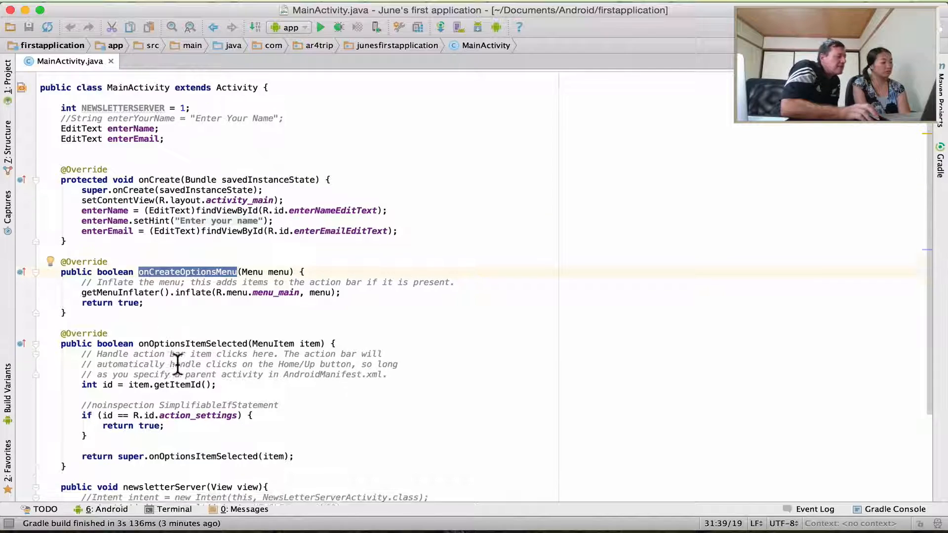
pyautogui.scroll(-3)
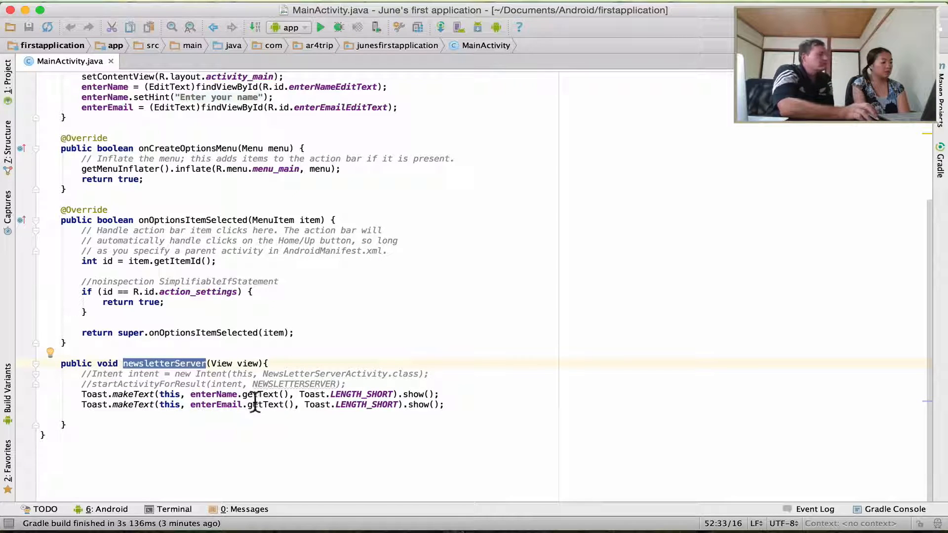
pyautogui.moveTo(106, 363)
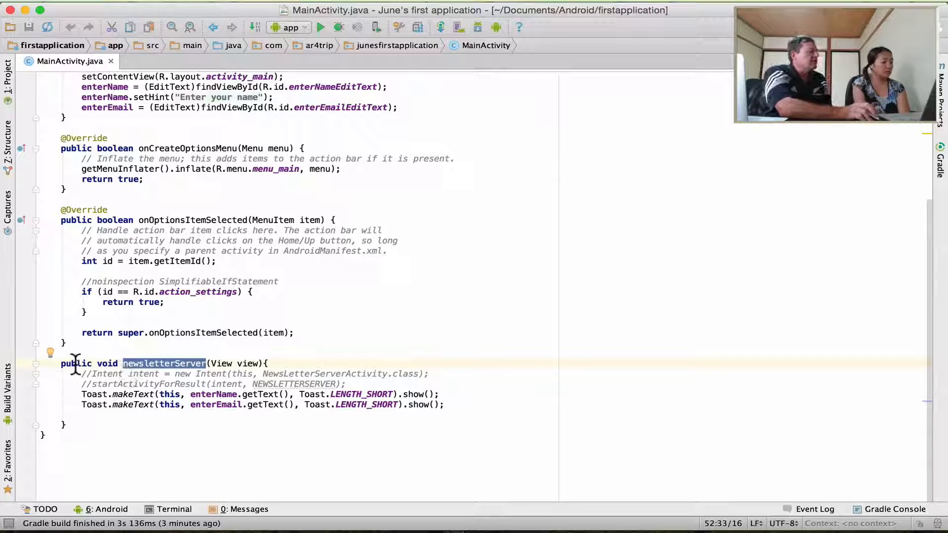
pyautogui.moveTo(103, 364)
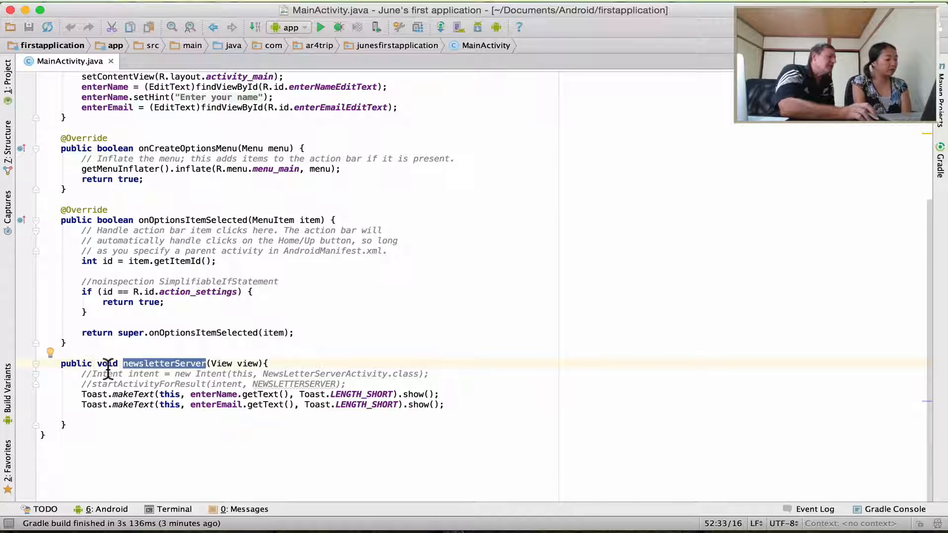
pyautogui.click(107, 363)
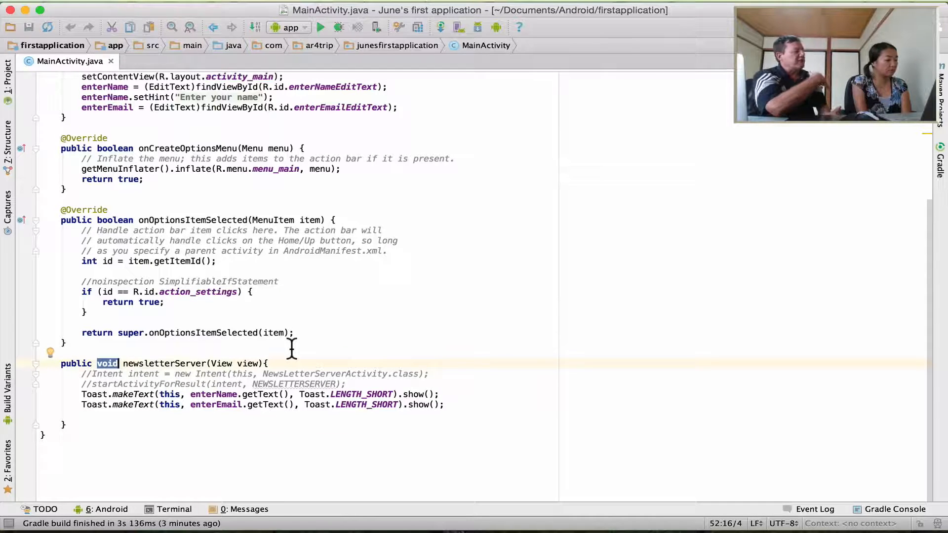
pyautogui.moveTo(70, 205)
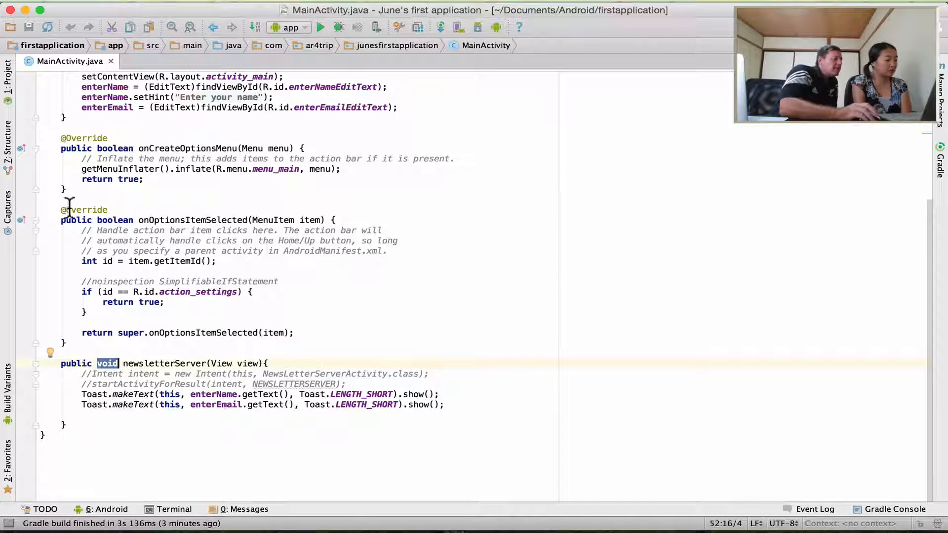
pyautogui.moveTo(112, 219)
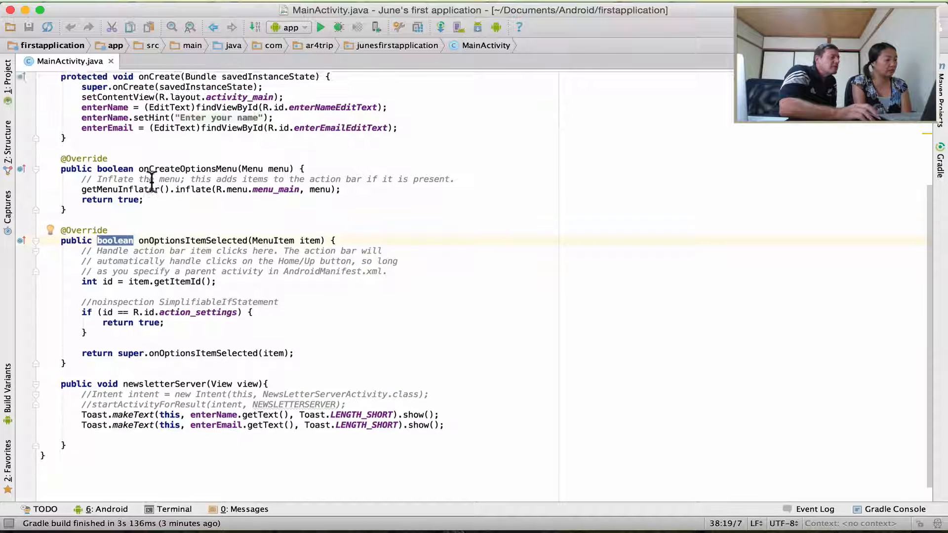
pyautogui.scroll(3)
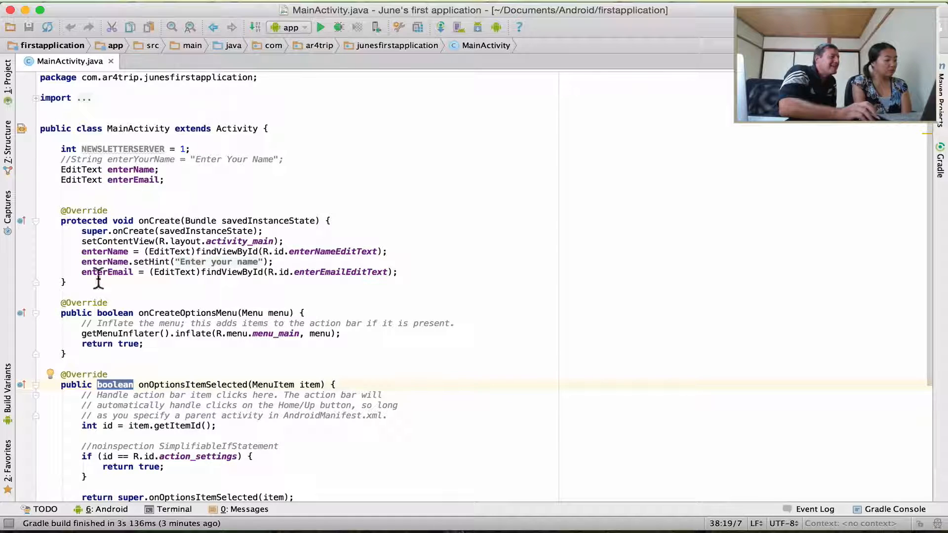
pyautogui.scroll(-3)
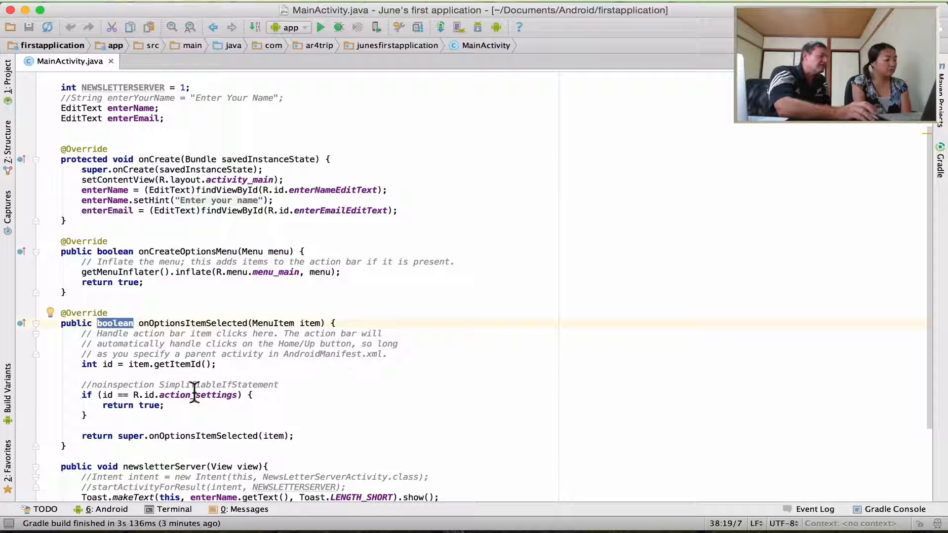
pyautogui.scroll(-3)
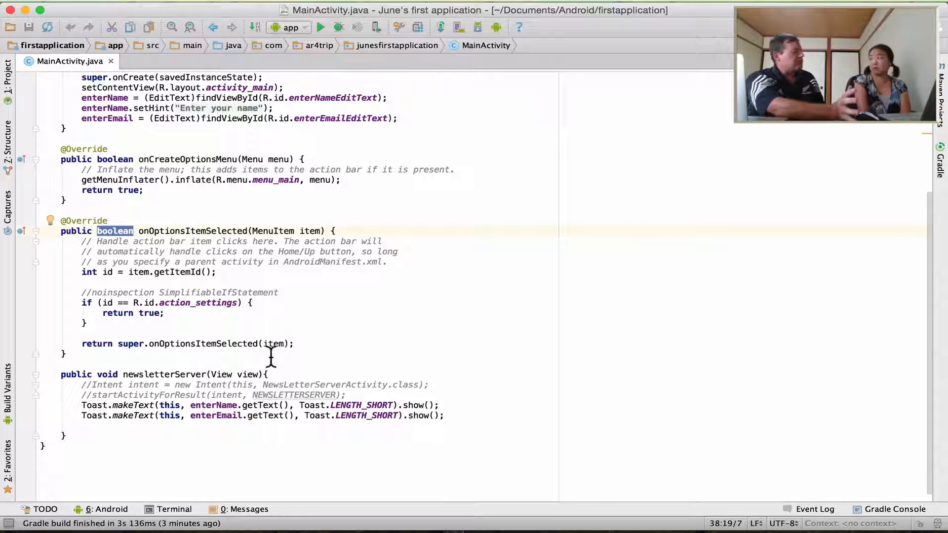
pyautogui.moveTo(158, 281)
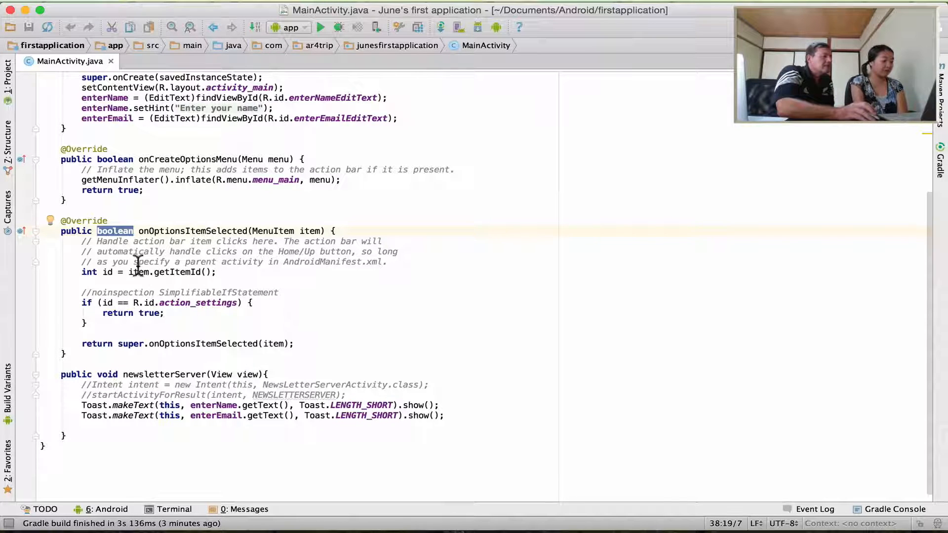
pyautogui.scroll(3)
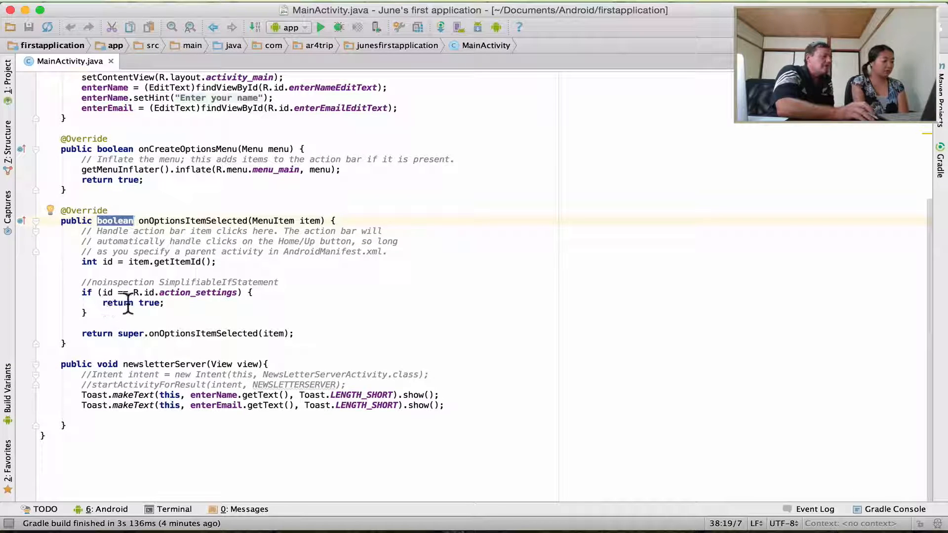
pyautogui.moveTo(167, 303)
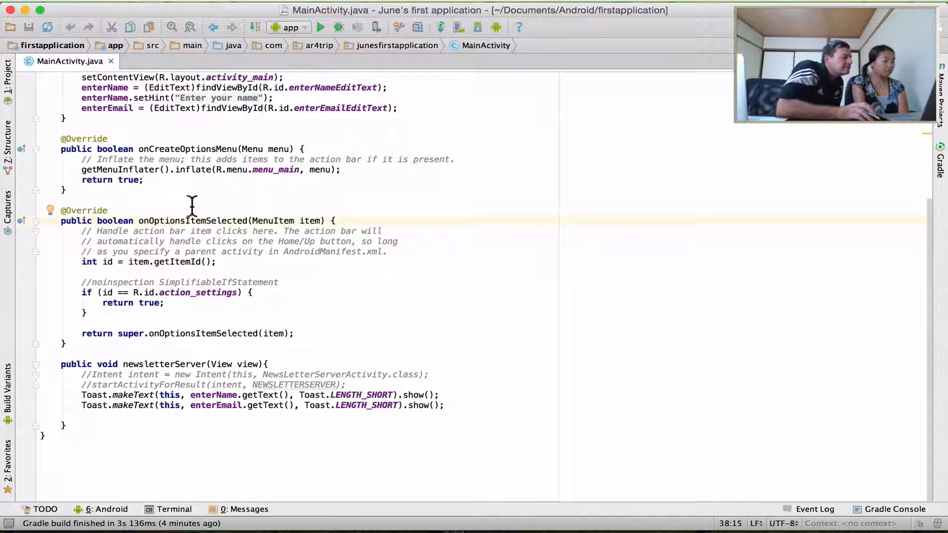
pyautogui.doubleClick(273, 220)
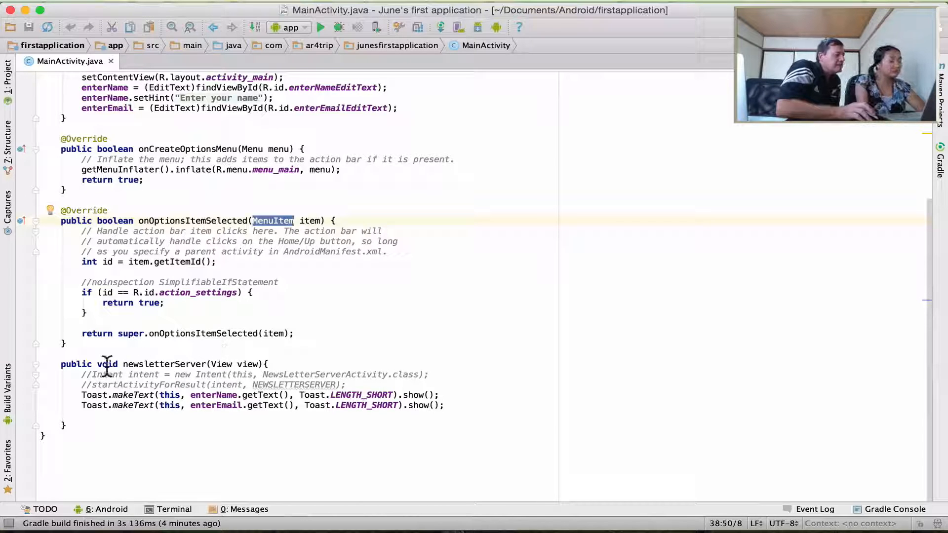
pyautogui.moveTo(217, 363)
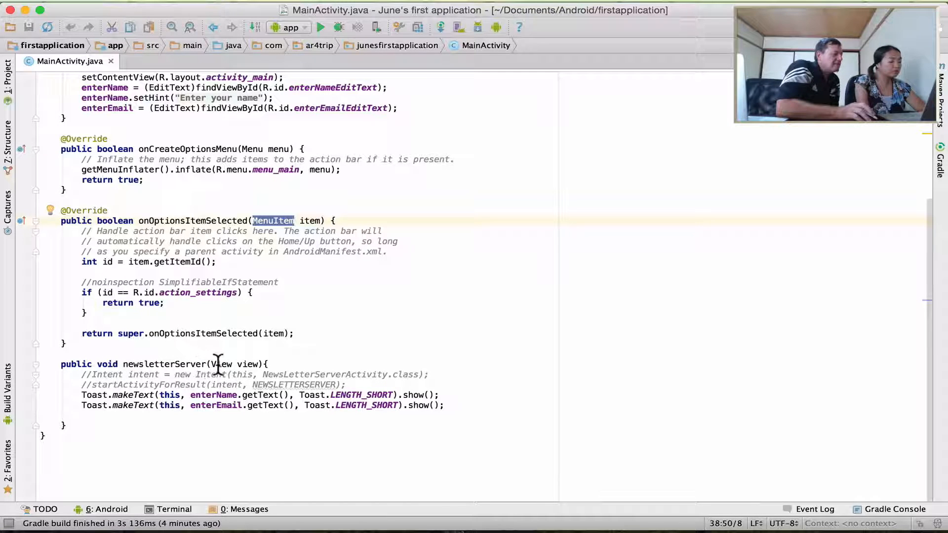
pyautogui.doubleClick(220, 364)
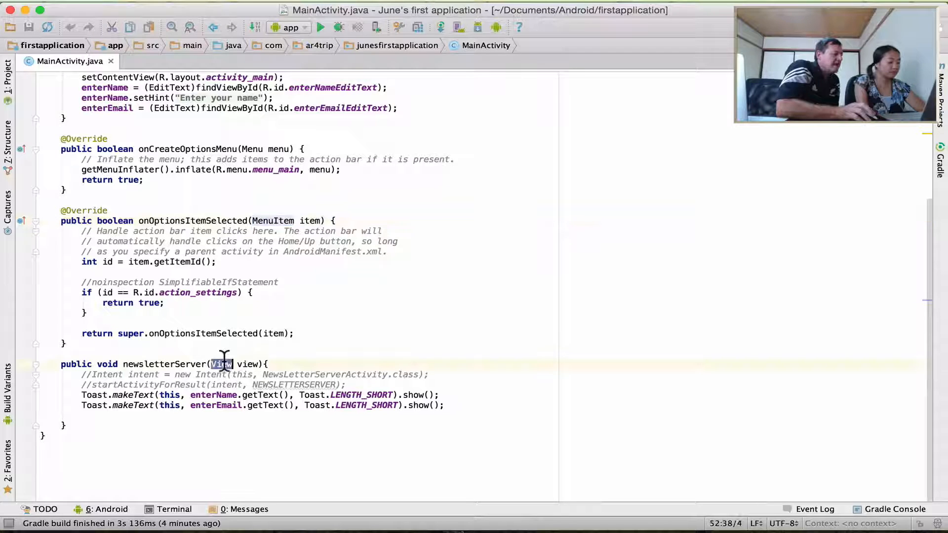
pyautogui.scroll(3)
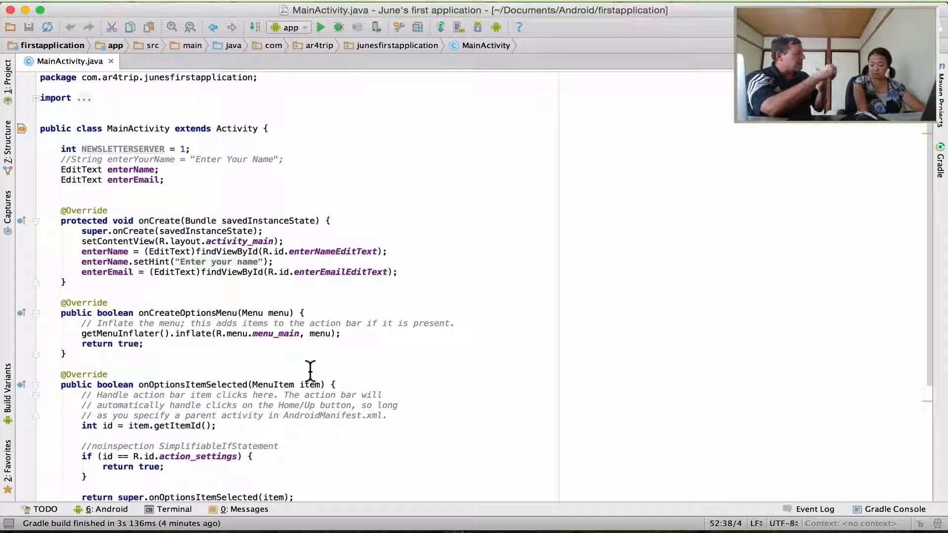
pyautogui.moveTo(227, 396)
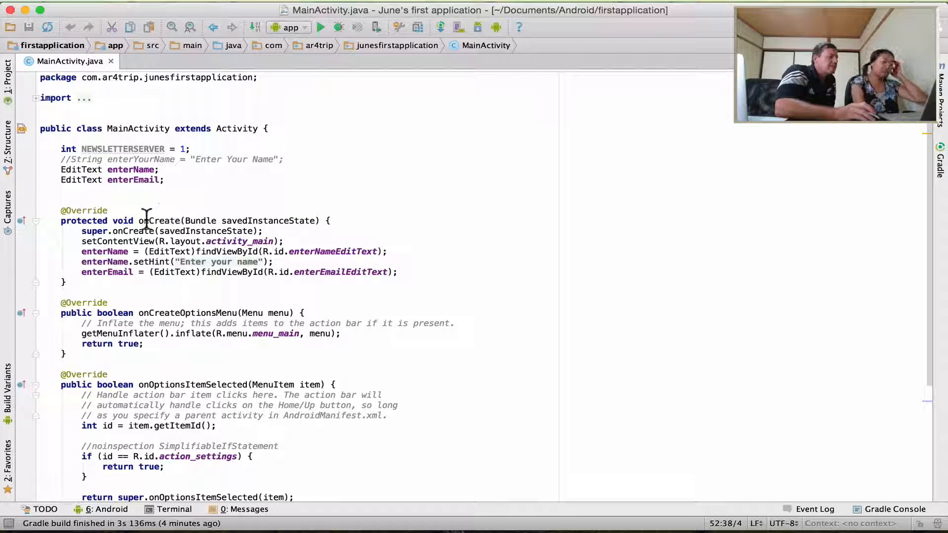
pyautogui.doubleClick(159, 220)
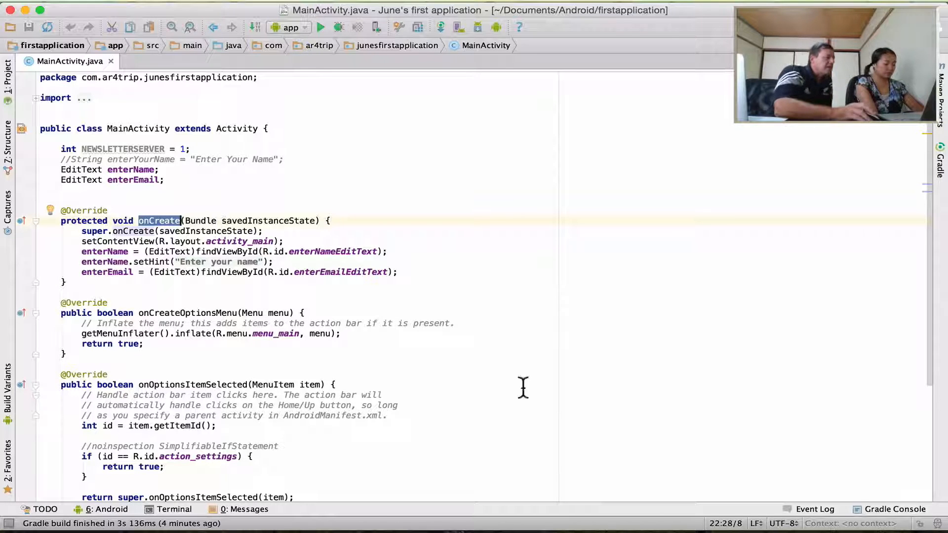
pyautogui.moveTo(585, 341)
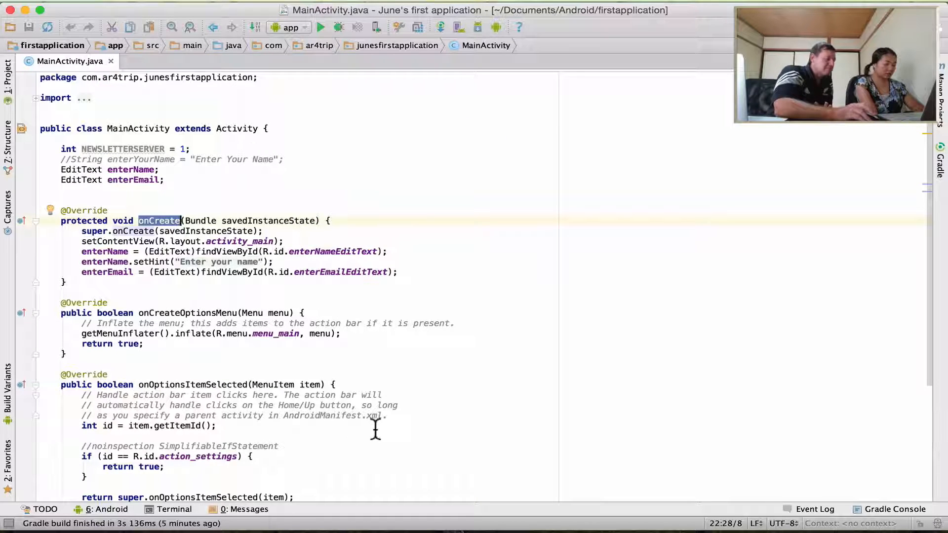
pyautogui.scroll(-3)
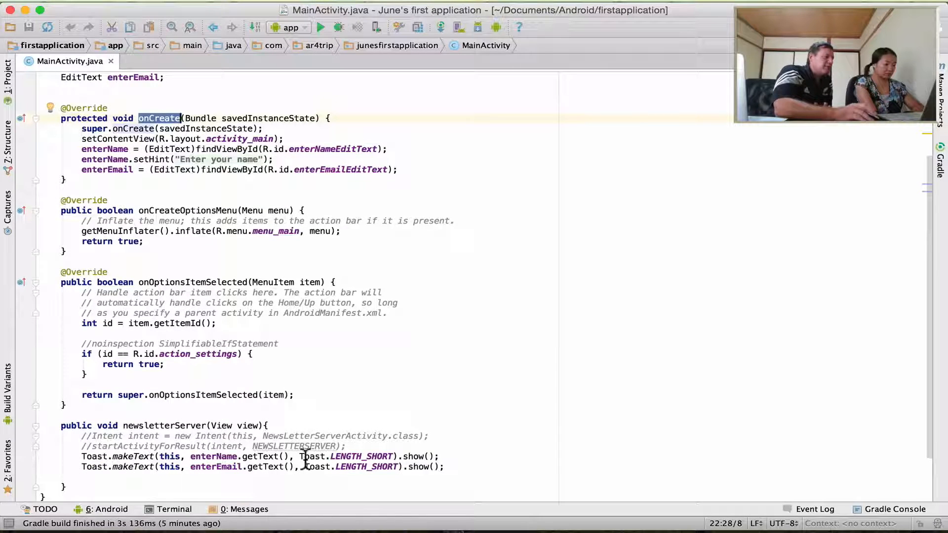
pyautogui.moveTo(513, 460)
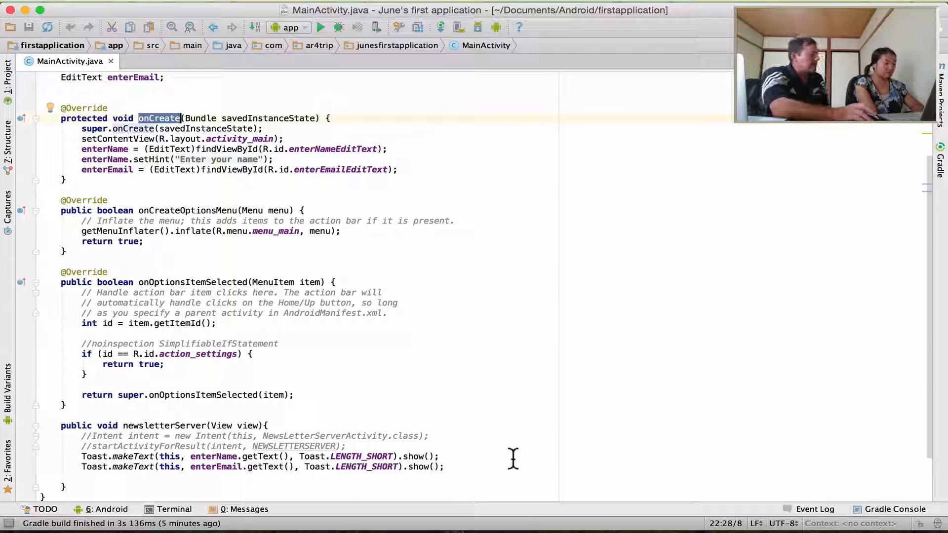
pyautogui.scroll(3)
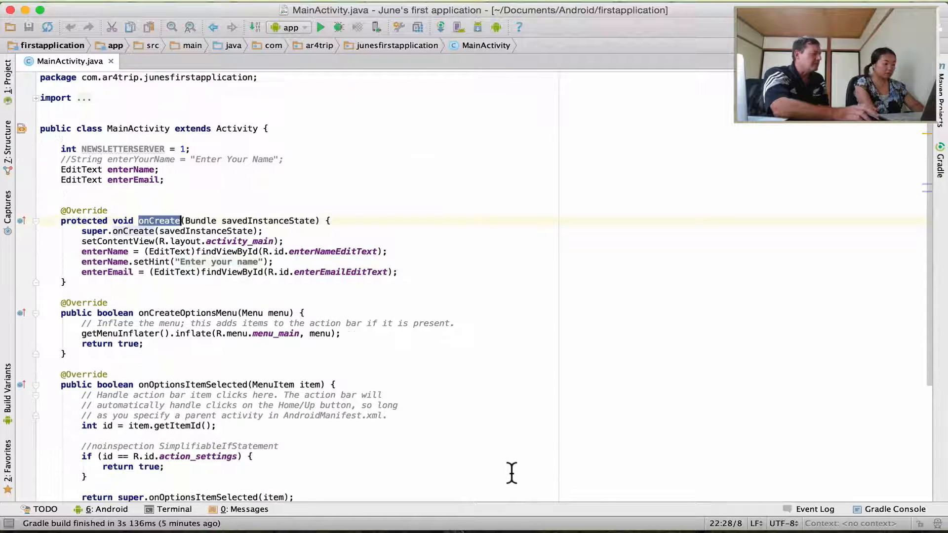
pyautogui.moveTo(631, 475)
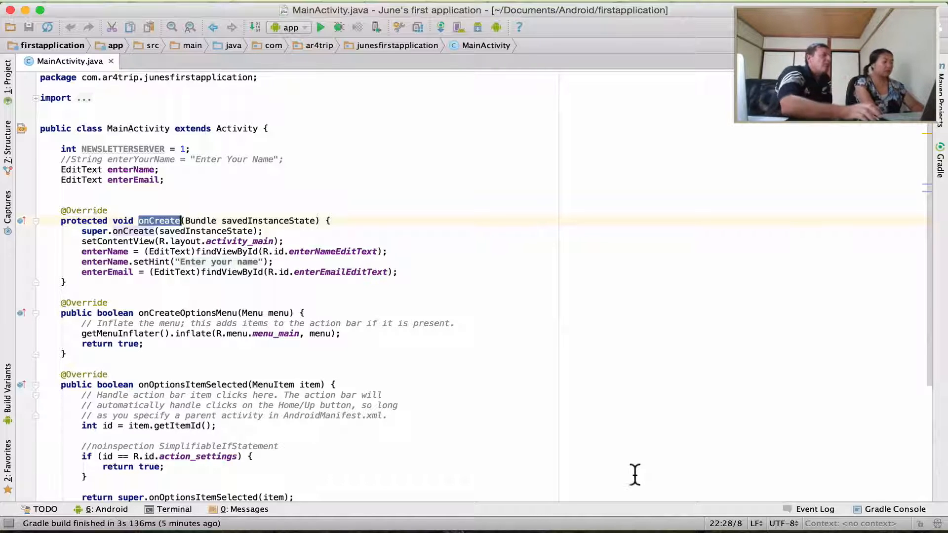
pyautogui.moveTo(142, 118)
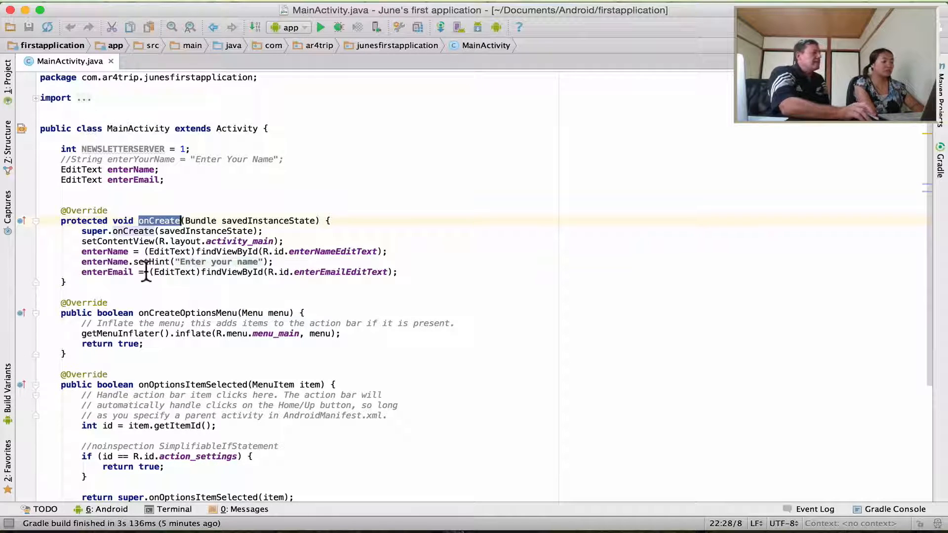
pyautogui.moveTo(408, 293)
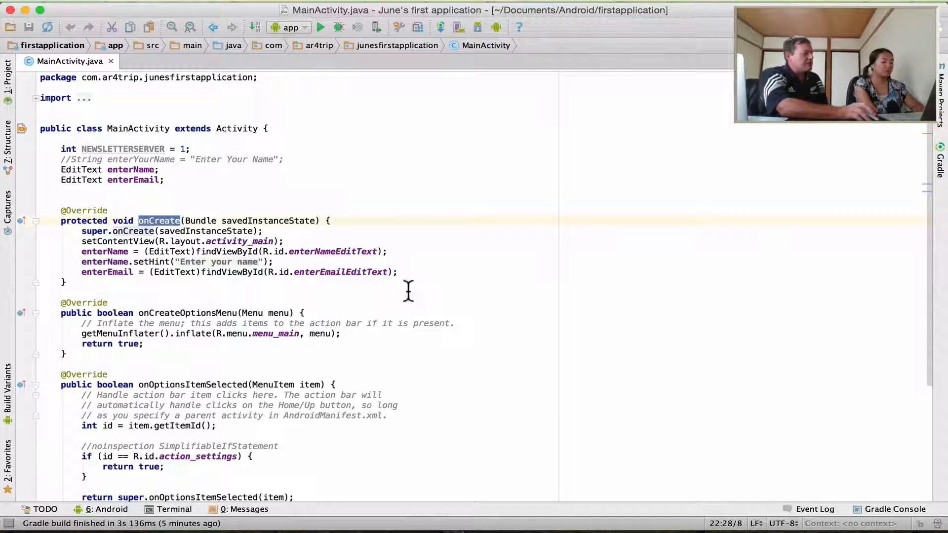
pyautogui.moveTo(384, 236)
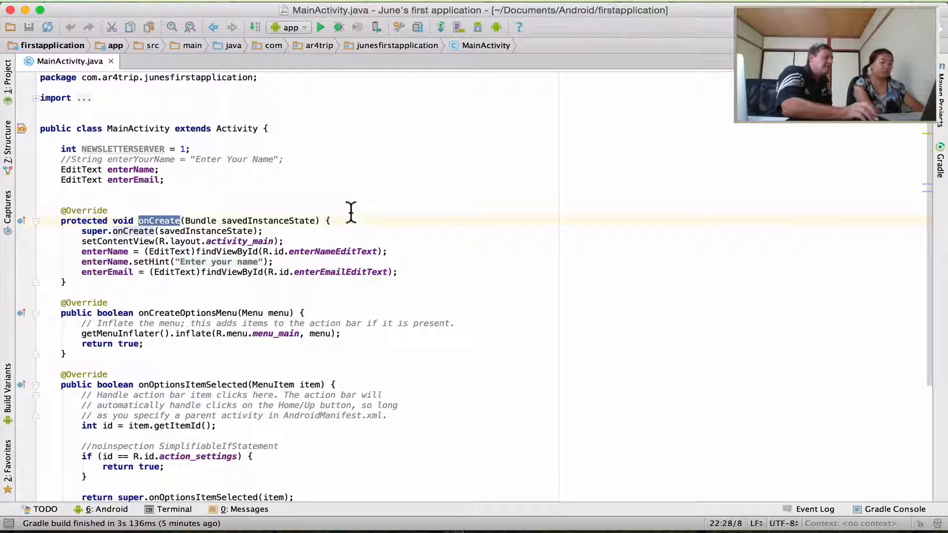
pyautogui.moveTo(365, 272)
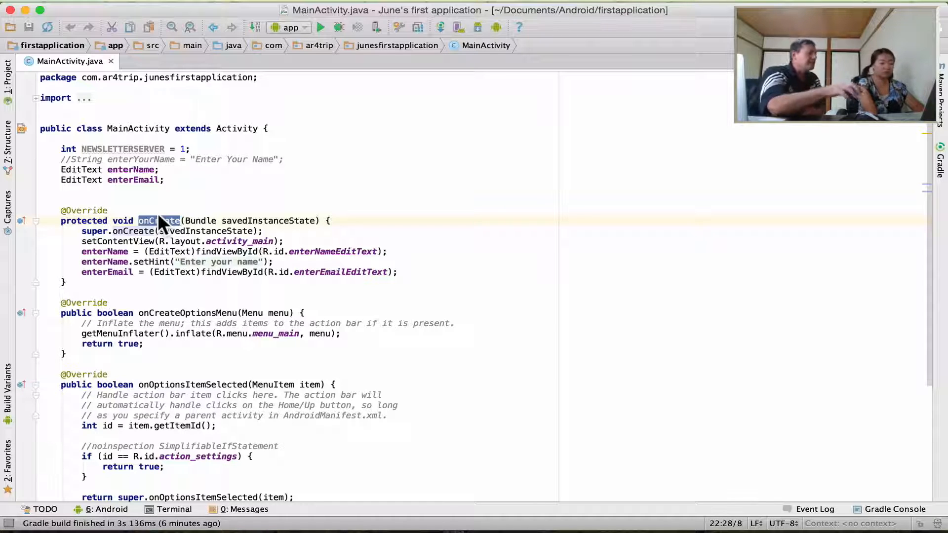
pyautogui.scroll(-3)
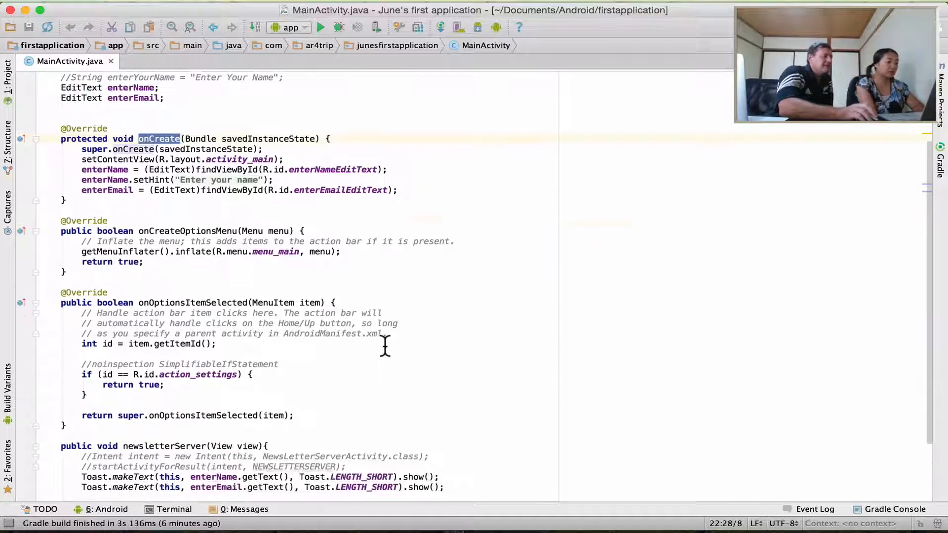
pyautogui.scroll(3)
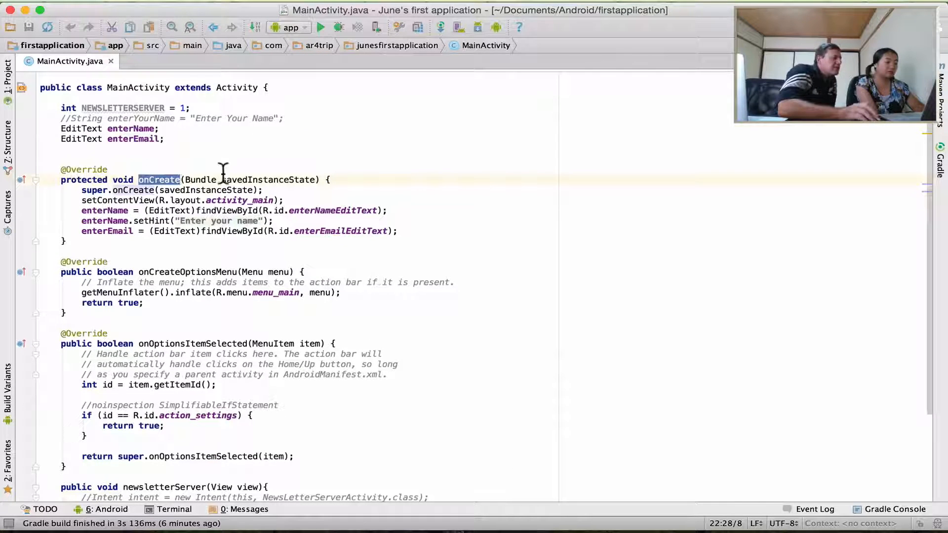
# Scroll to newsletterServer(View view) and select the word View
pyautogui.scroll(-3)
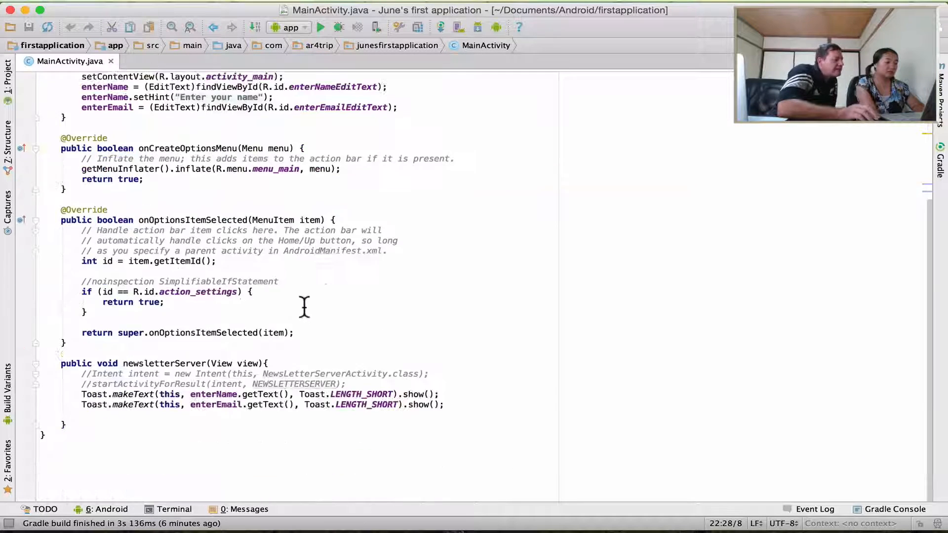
pyautogui.doubleClick(221, 364)
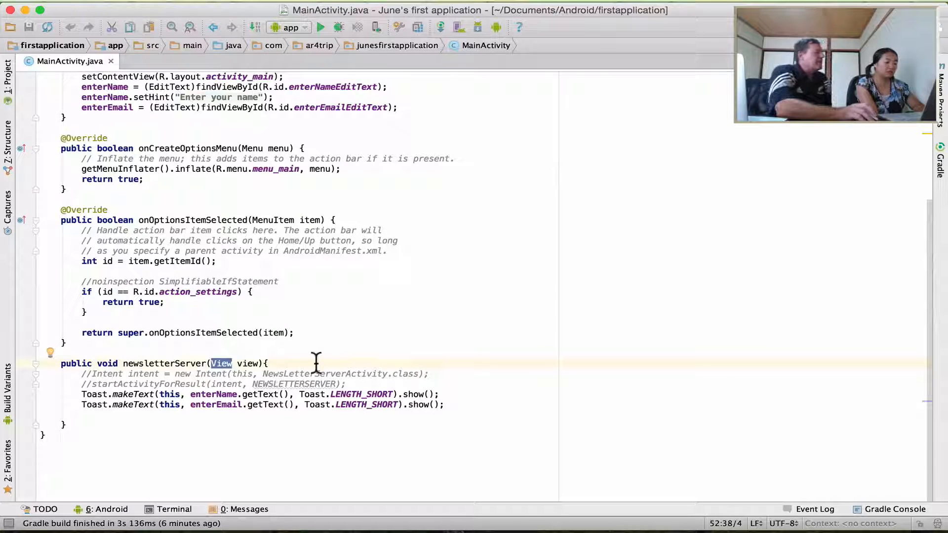
pyautogui.moveTo(266, 398)
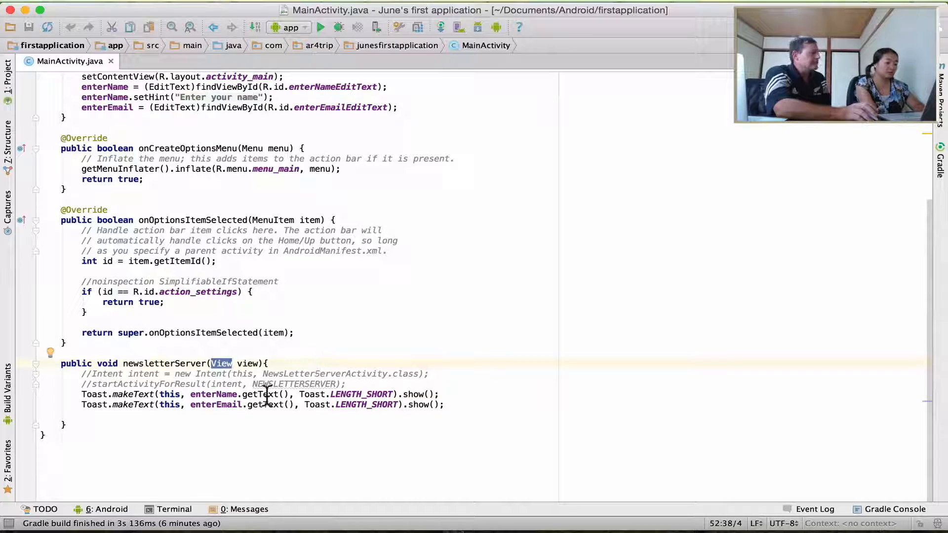
pyautogui.moveTo(334, 348)
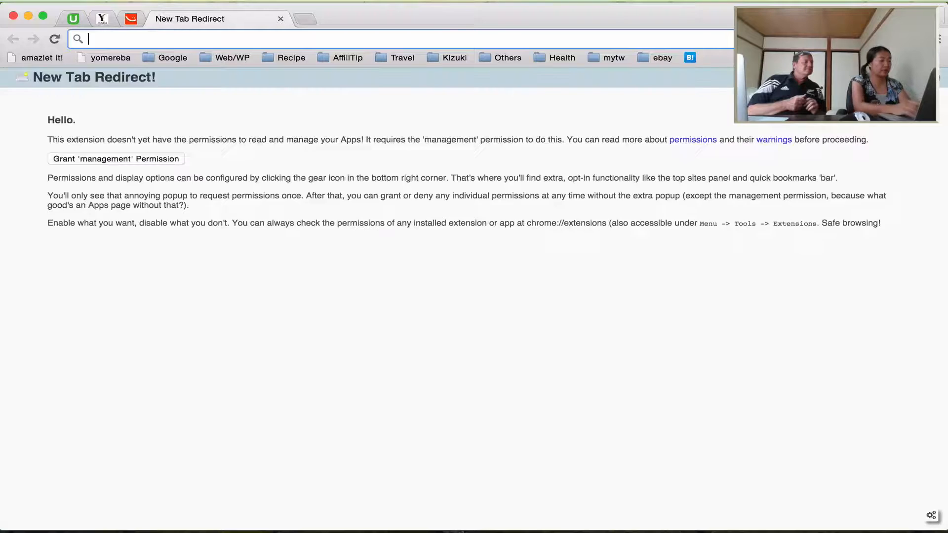
# Search Google for 'android View'
pyautogui.write('android')
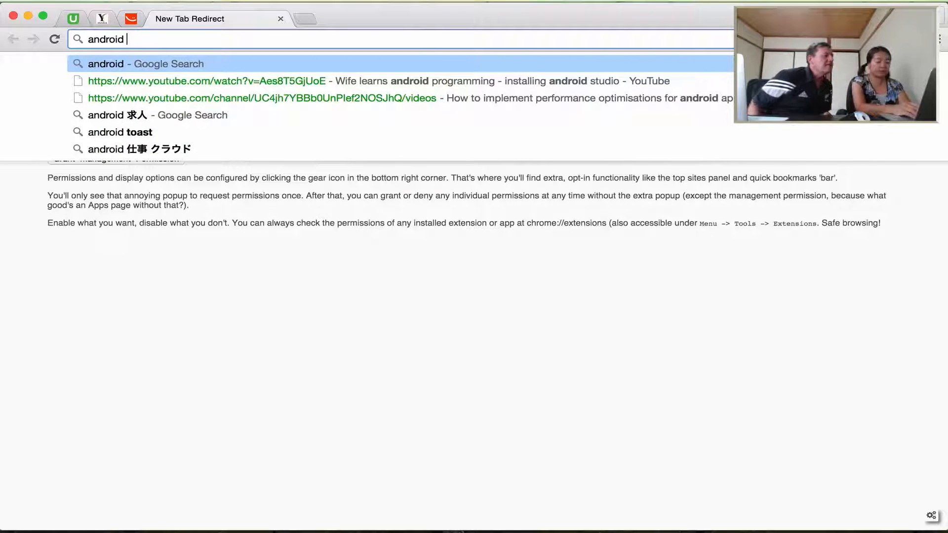
pyautogui.write('Vie')
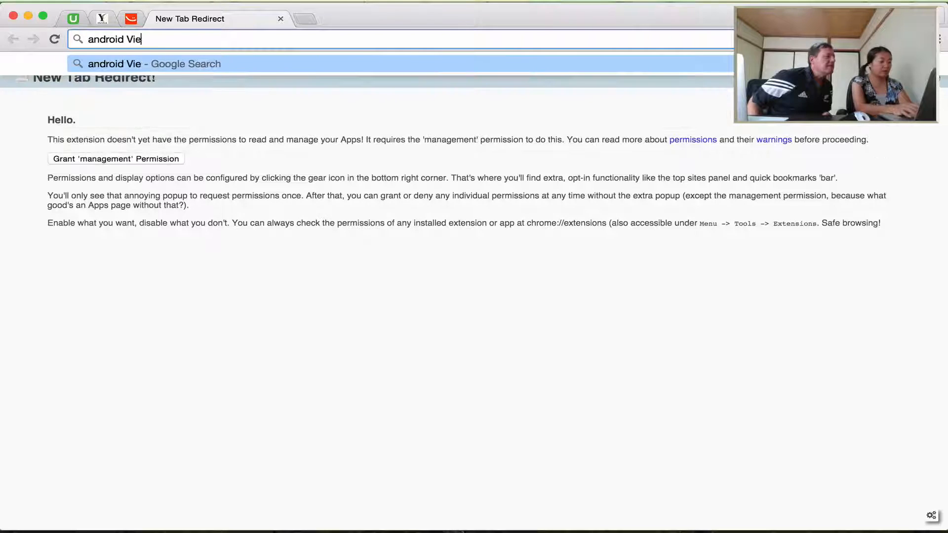
pyautogui.write('www.google.co.jp/search?q=')
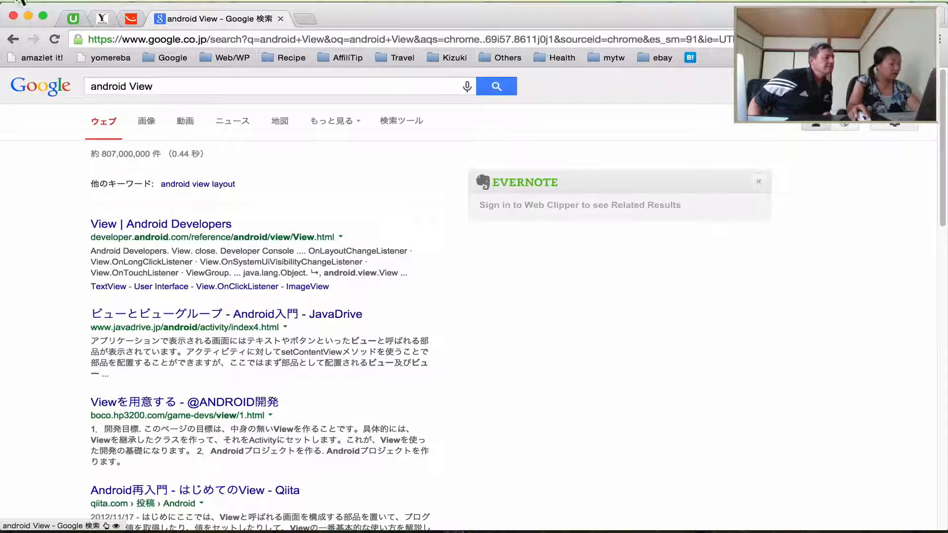
# Open the 'View | Android Developers' result and scroll through the class overview
pyautogui.click(160, 223)
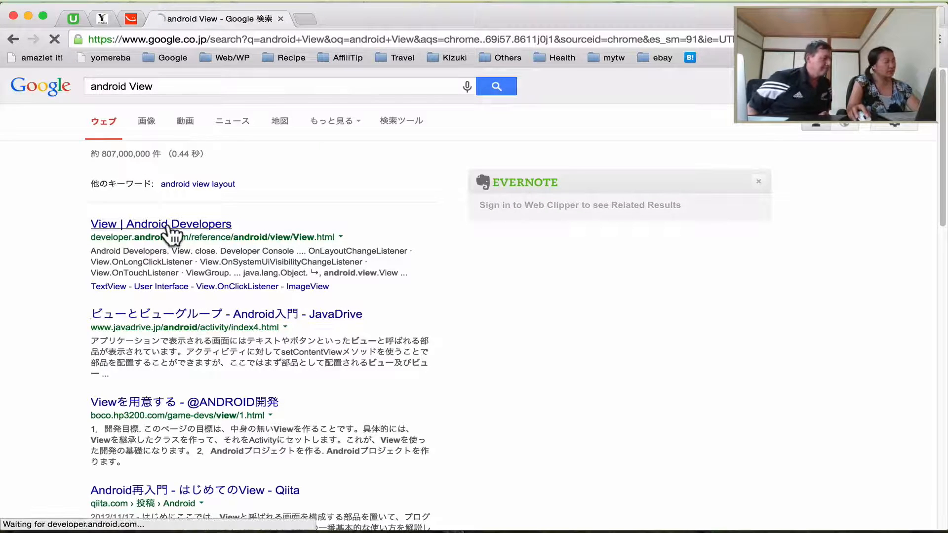
pyautogui.click(159, 224)
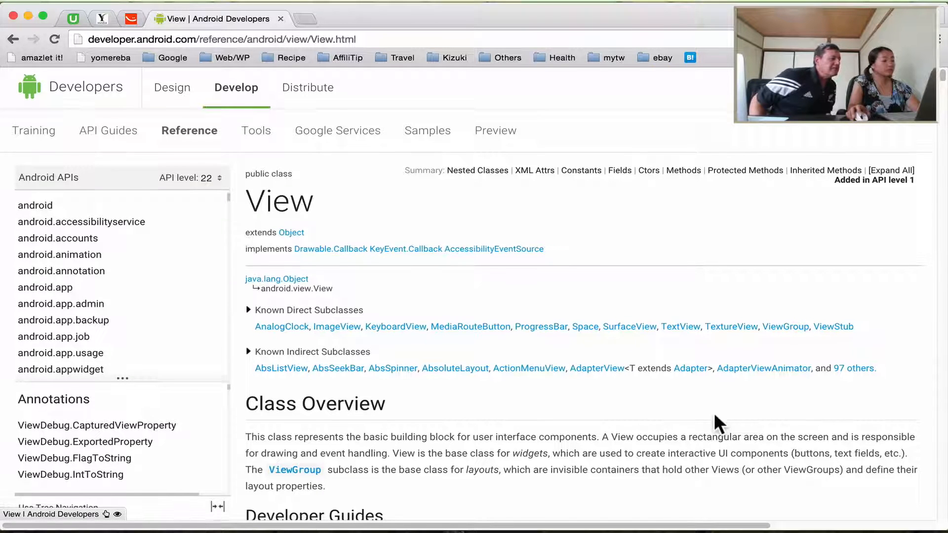
pyautogui.scroll(-3)
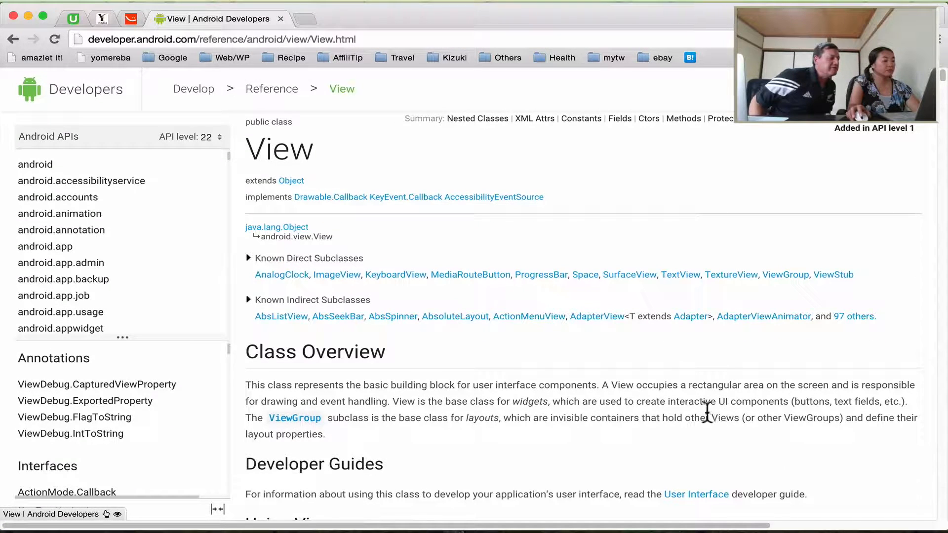
pyautogui.scroll(3)
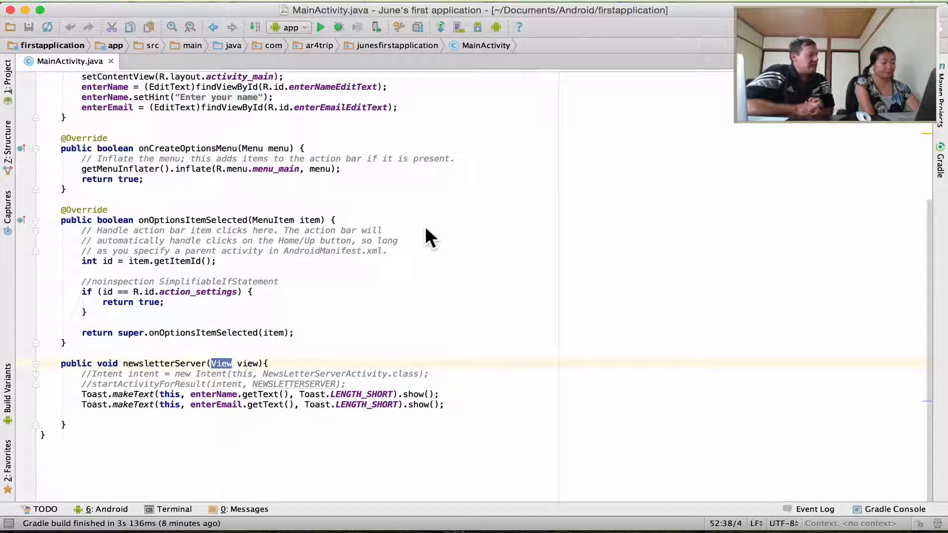
# Back in MainActivity.java, point out where the newsletterServer method ends
pyautogui.scroll(3)
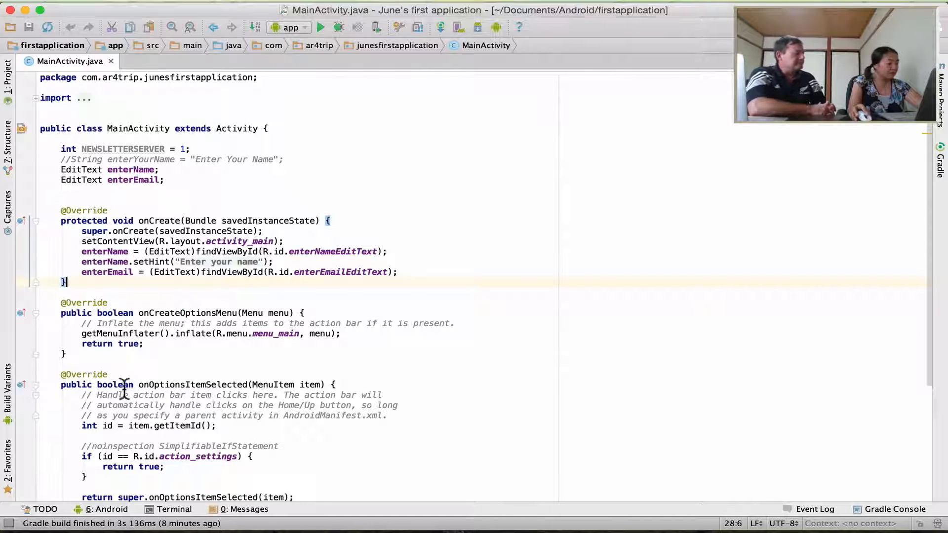
pyautogui.scroll(-3)
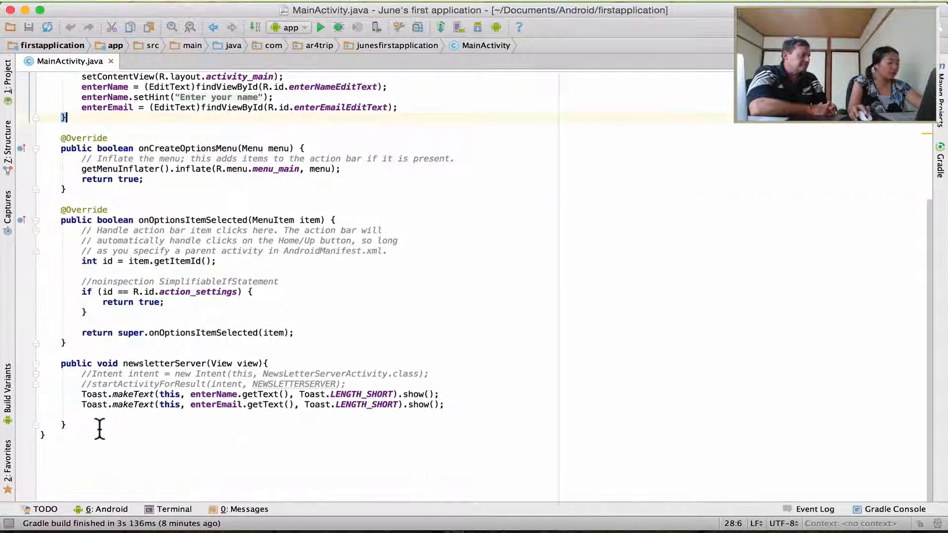
pyautogui.click(64, 423)
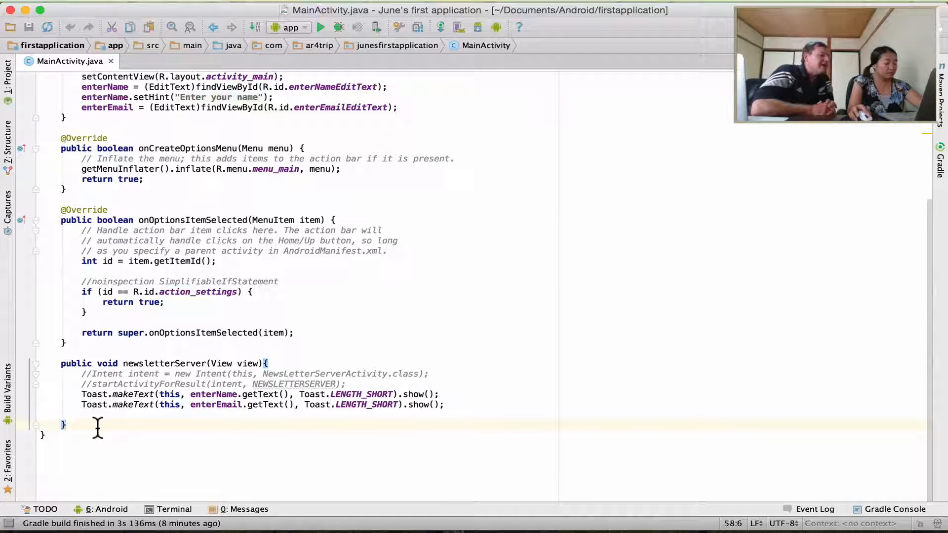
# Scroll up and point out the onCreate method declaration
pyautogui.scroll(3)
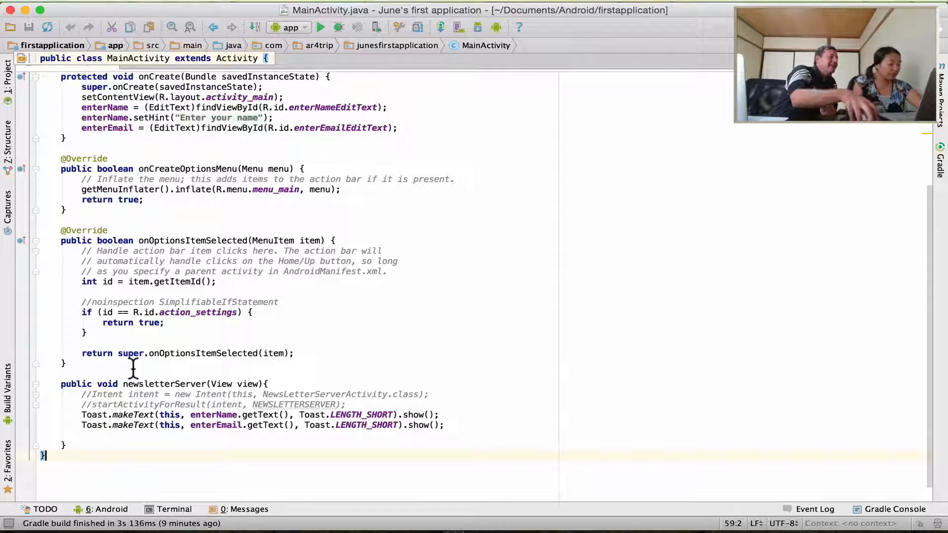
pyautogui.moveTo(108, 189)
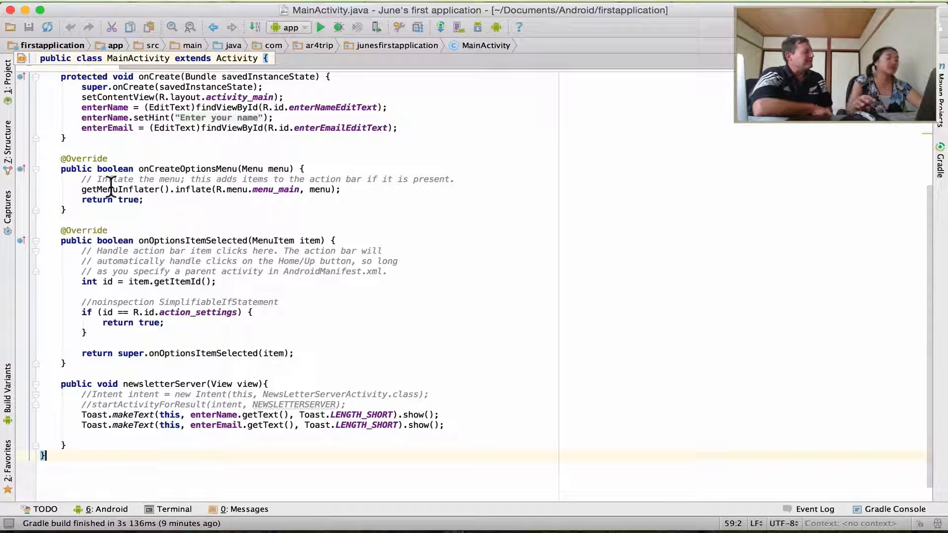
pyautogui.scroll(3)
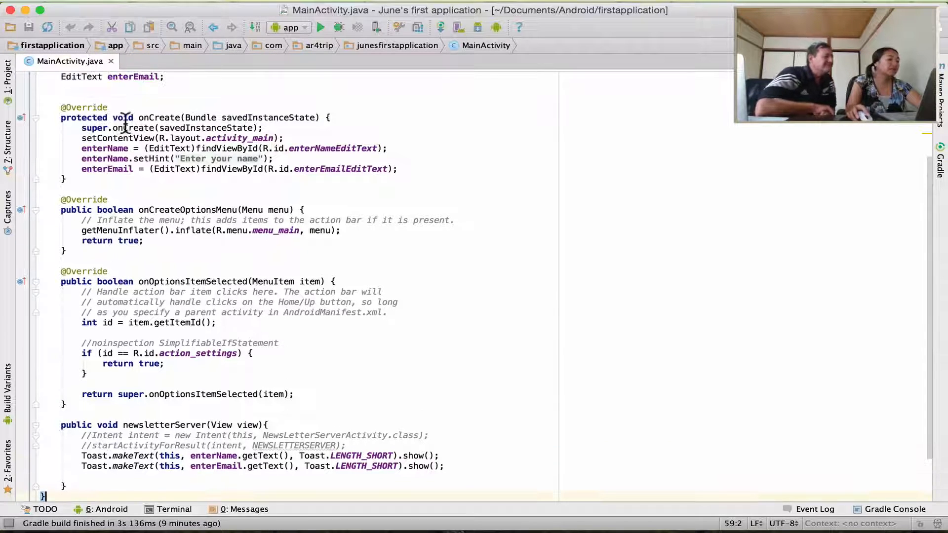
pyautogui.click(123, 117)
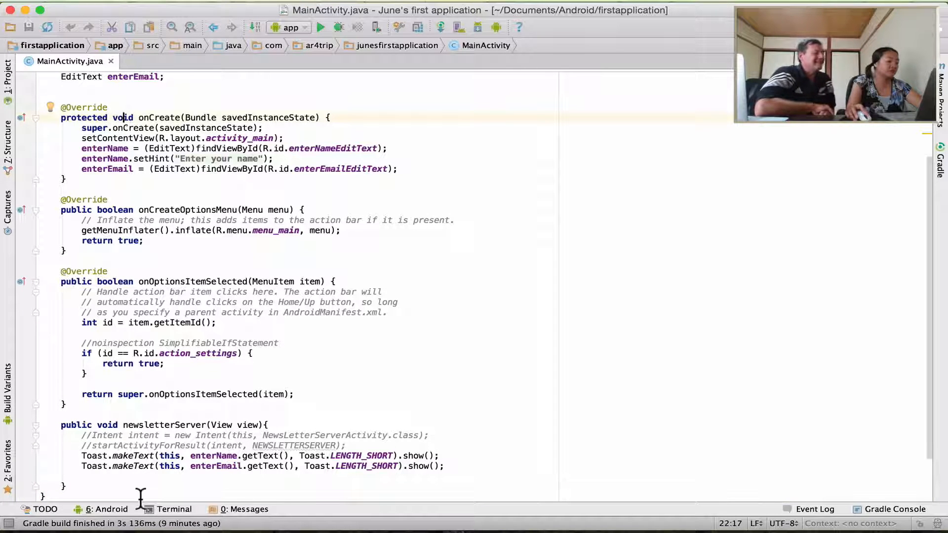